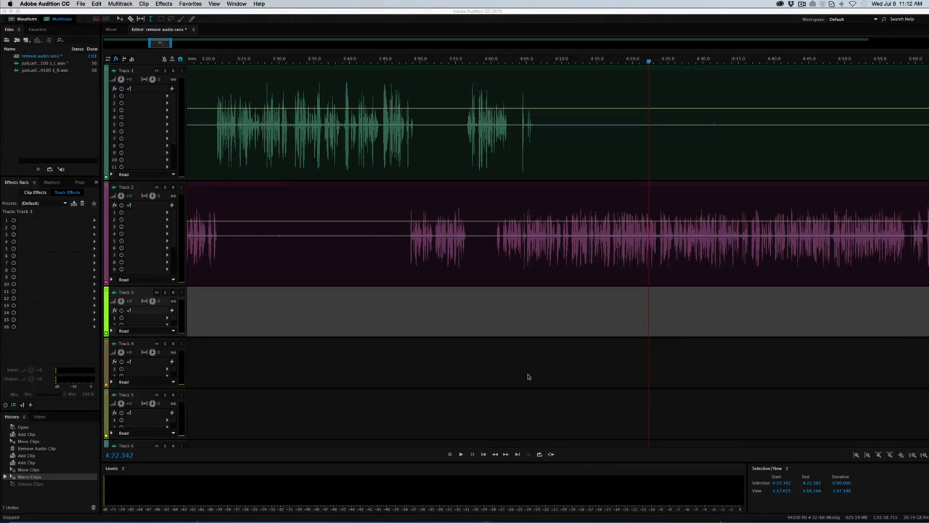
{"action": "mouse_move", "coordinate": [528, 334]}
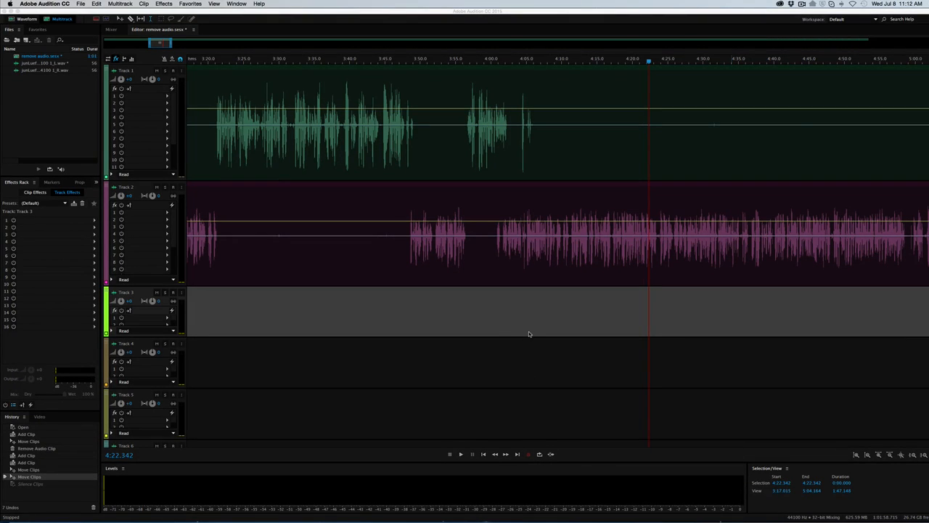
{"action": "mouse_move", "coordinate": [533, 309]}
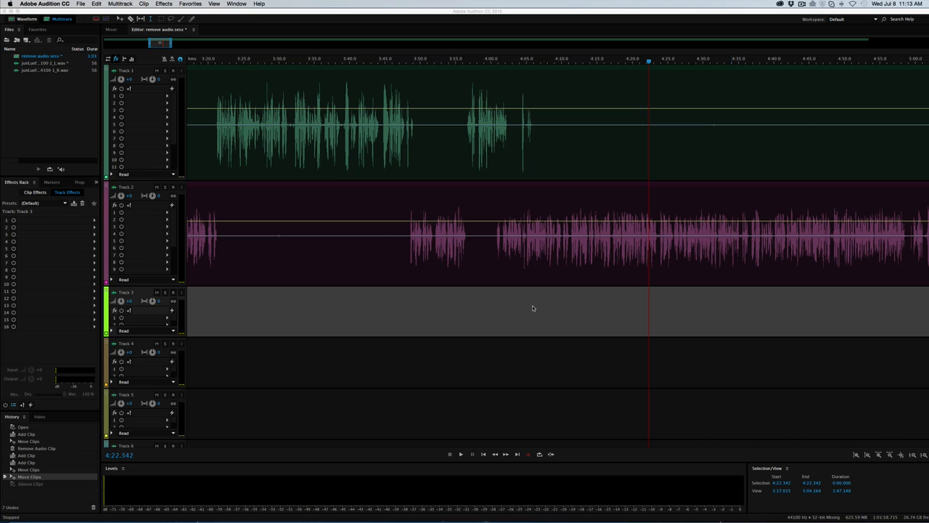
{"action": "mouse_move", "coordinate": [518, 158]}
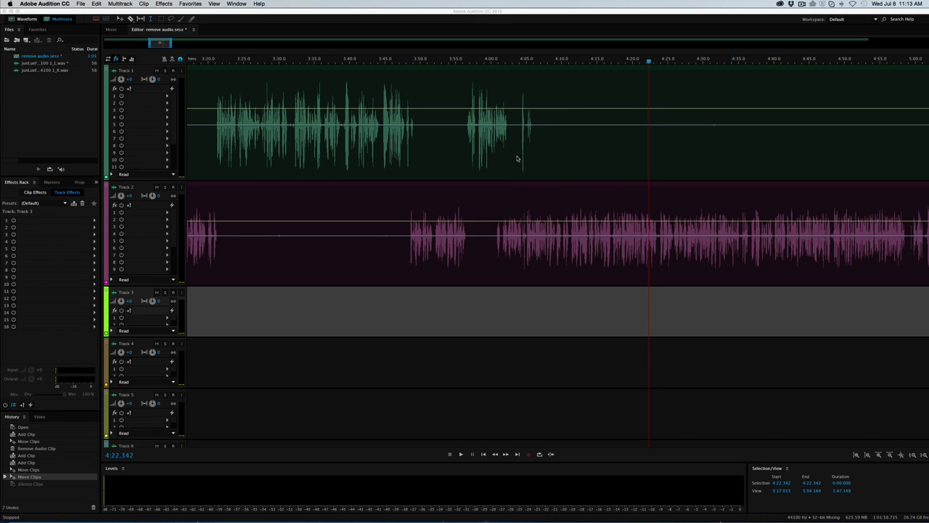
{"action": "mouse_move", "coordinate": [513, 151]}
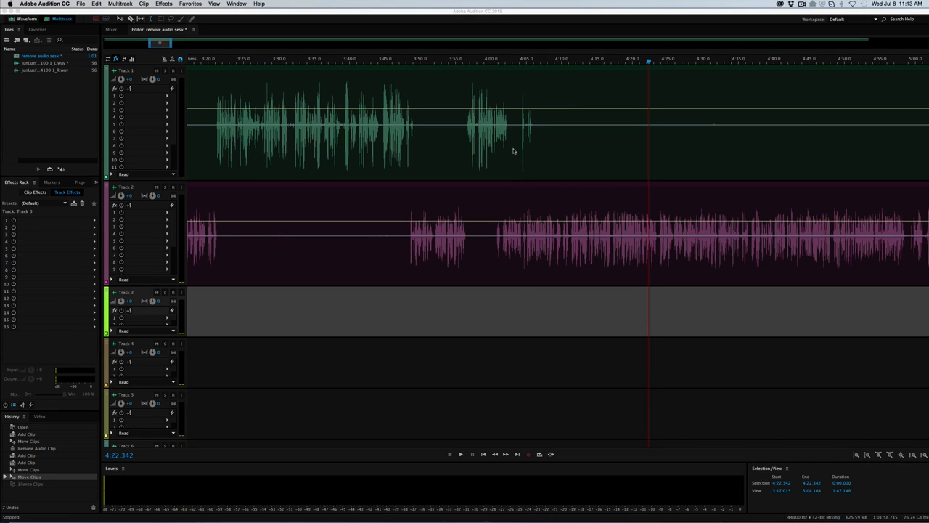
{"action": "mouse_move", "coordinate": [501, 91]}
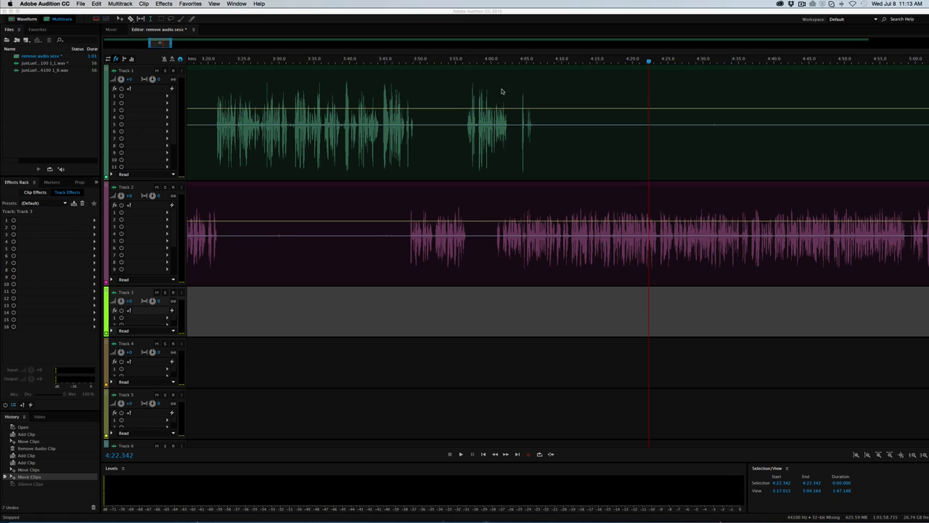
{"action": "mouse_move", "coordinate": [556, 209]}
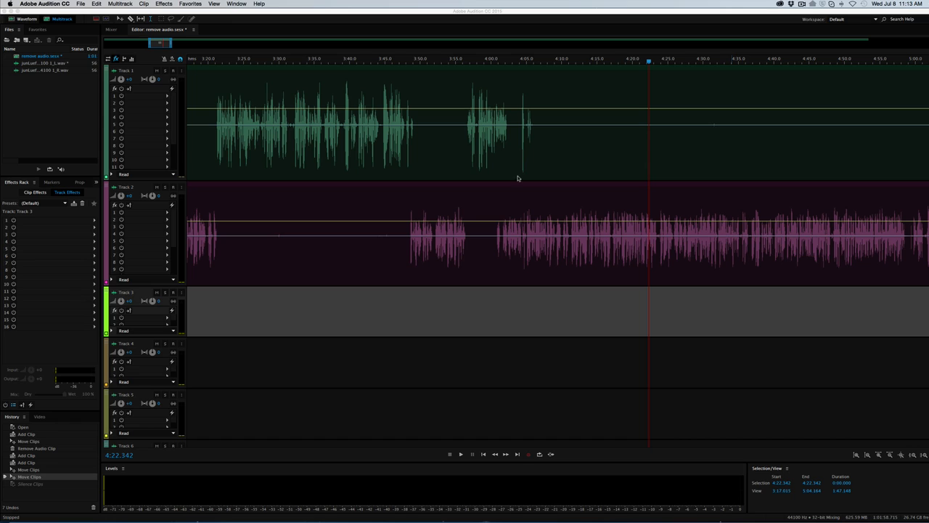
{"action": "mouse_move", "coordinate": [527, 164]}
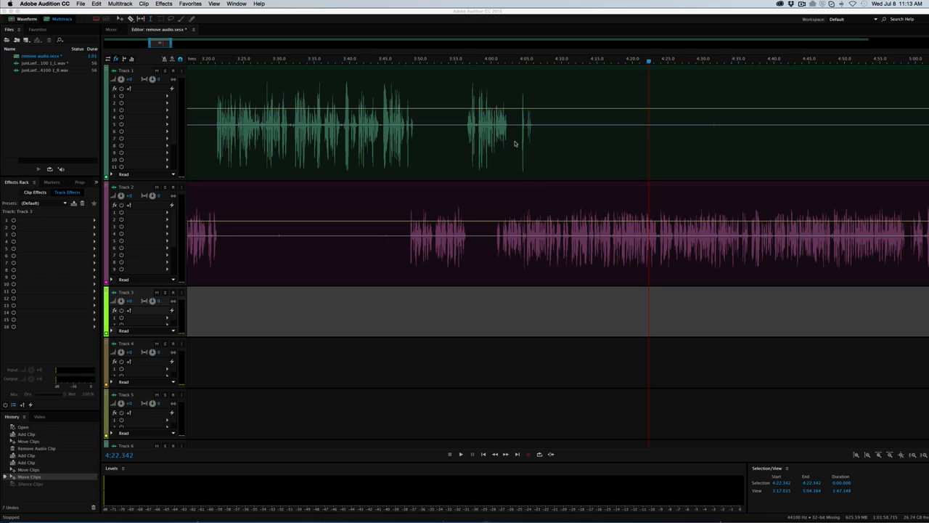
{"action": "mouse_move", "coordinate": [534, 146]}
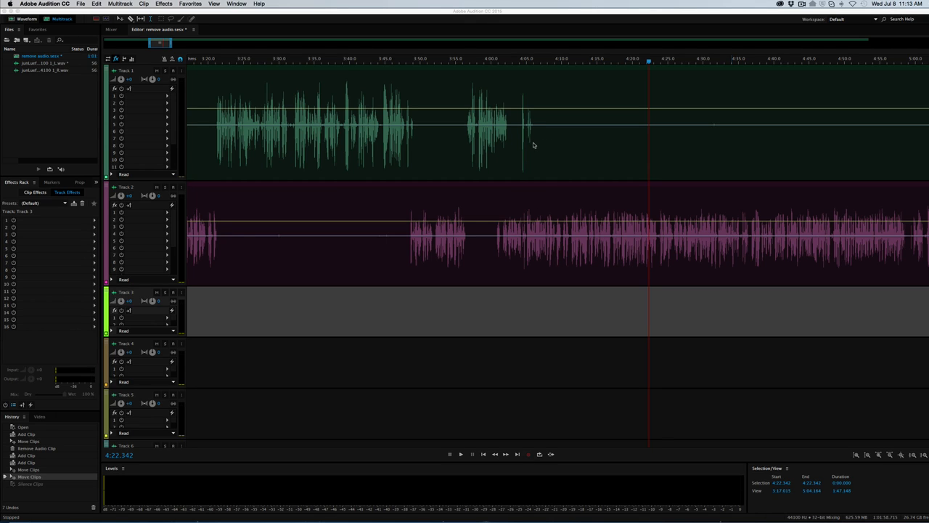
{"action": "mouse_move", "coordinate": [537, 158]}
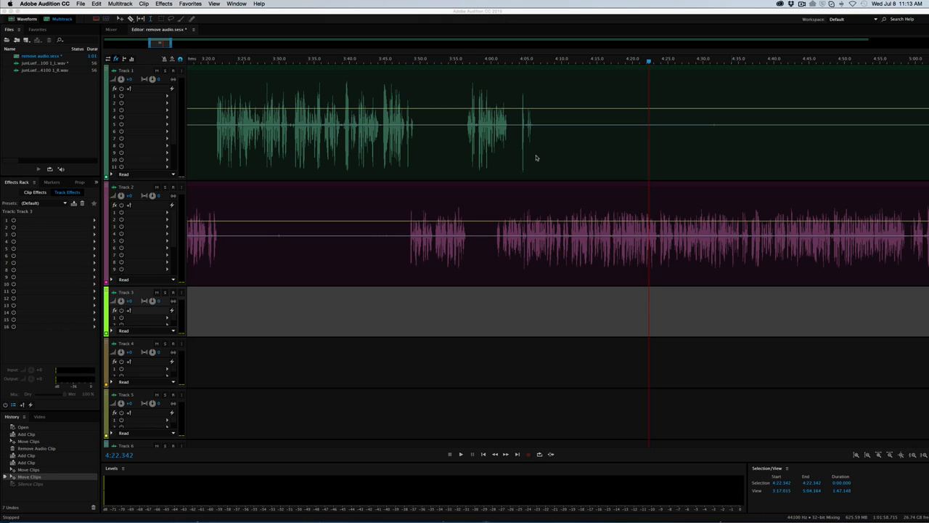
{"action": "mouse_move", "coordinate": [559, 154]}
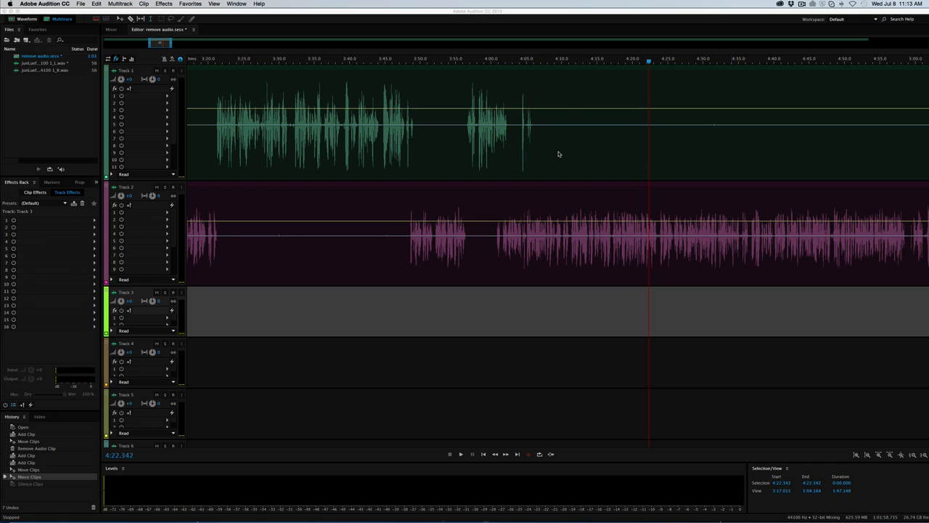
{"action": "mouse_move", "coordinate": [619, 111]}
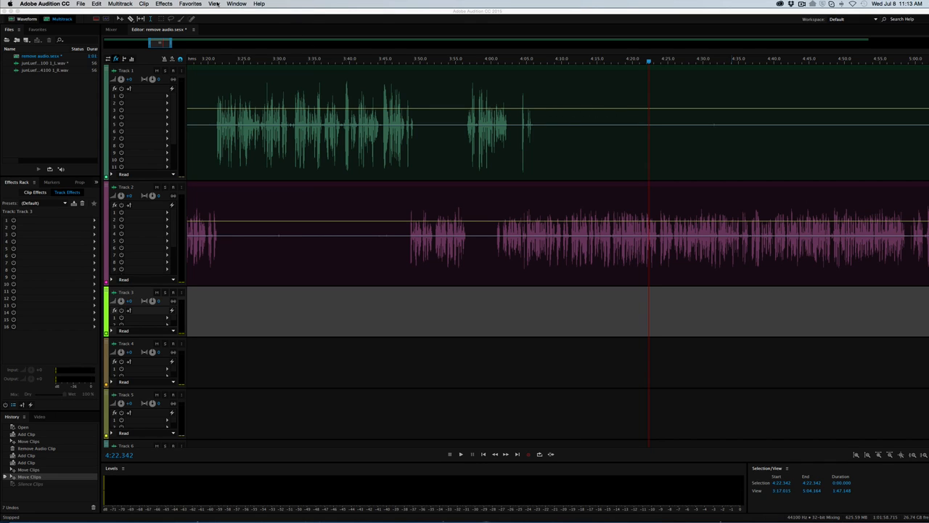
Select the Track 1 interviewer clip so its volume envelope is shown.
{"action": "left_click", "coordinate": [214, 4]}
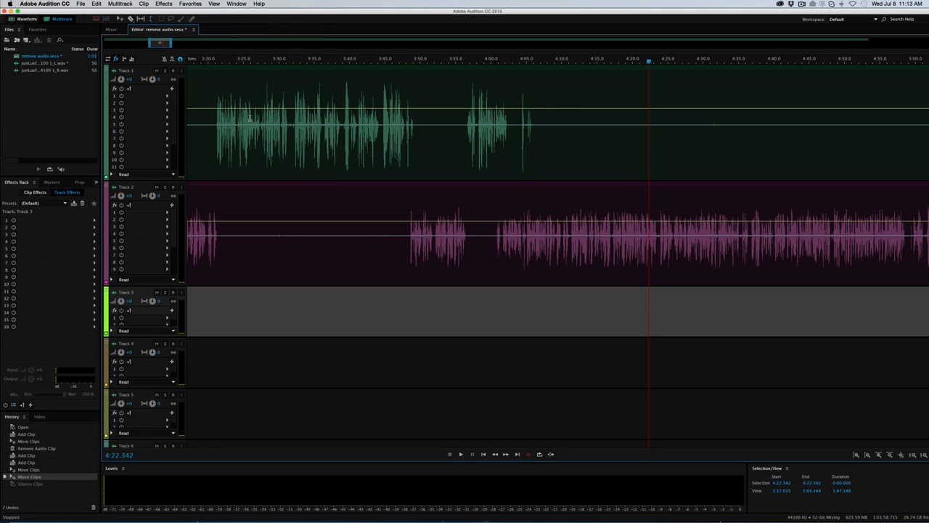
{"action": "mouse_move", "coordinate": [579, 112]}
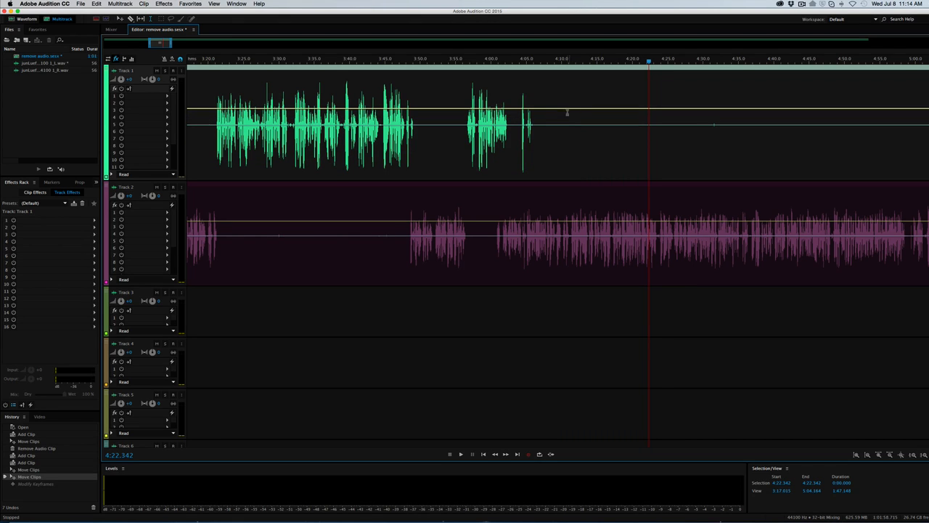
{"action": "mouse_move", "coordinate": [556, 114]}
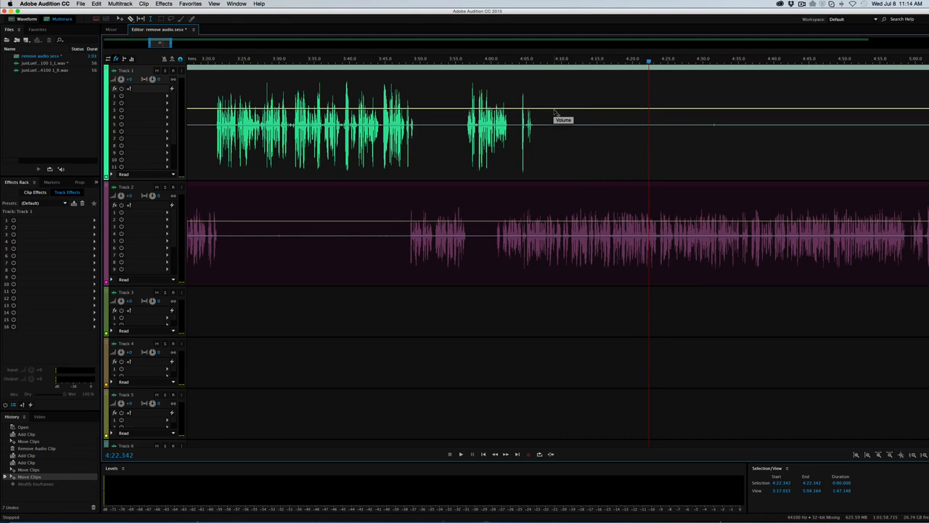
{"action": "left_click", "coordinate": [556, 107]}
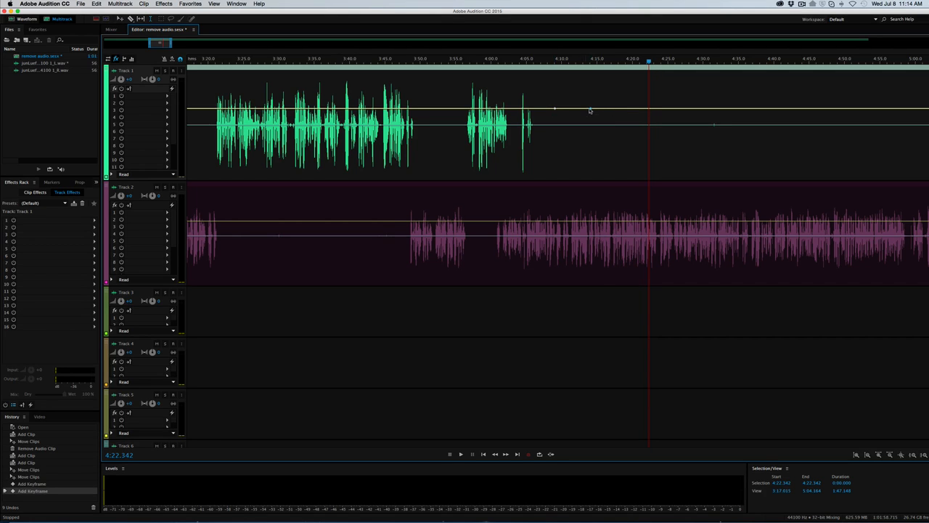
{"action": "left_click", "coordinate": [573, 110]}
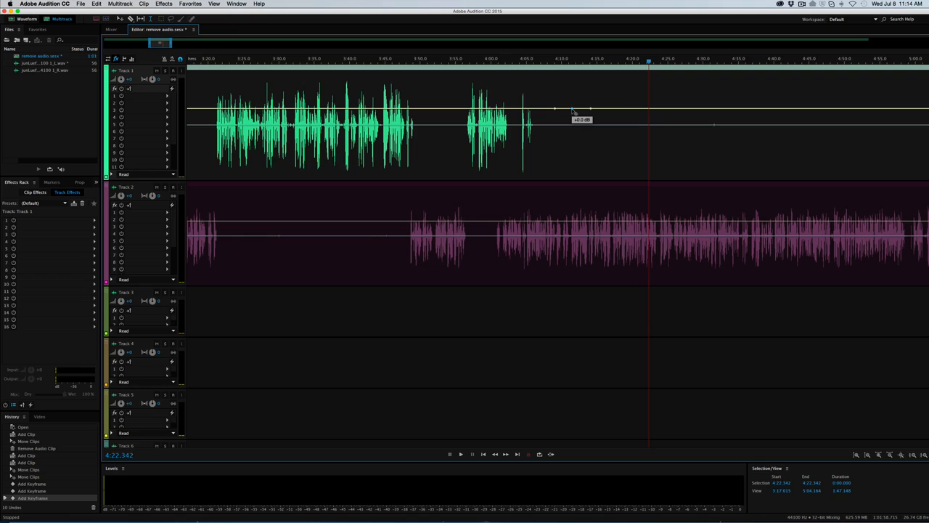
{"action": "left_click_drag", "start_coordinate": [573, 111], "coordinate": [574, 173]}
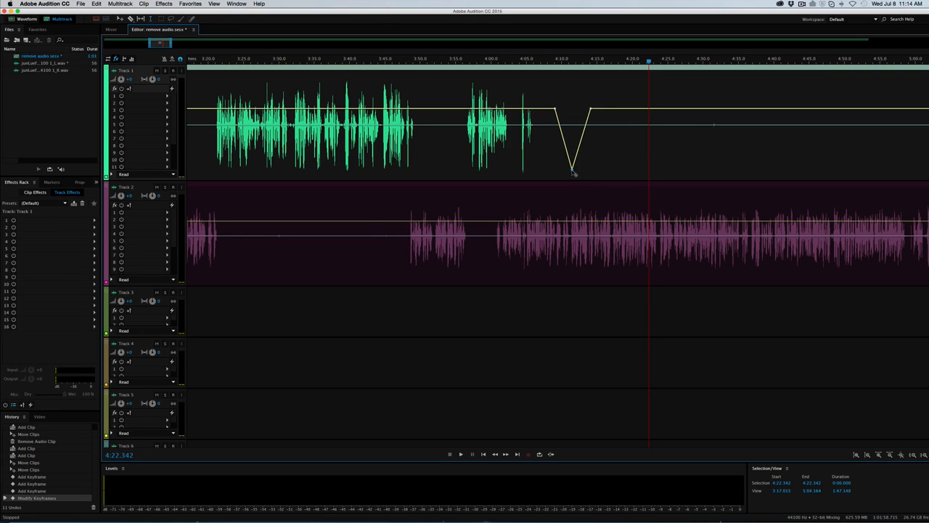
{"action": "key", "text": "cmd+z"}
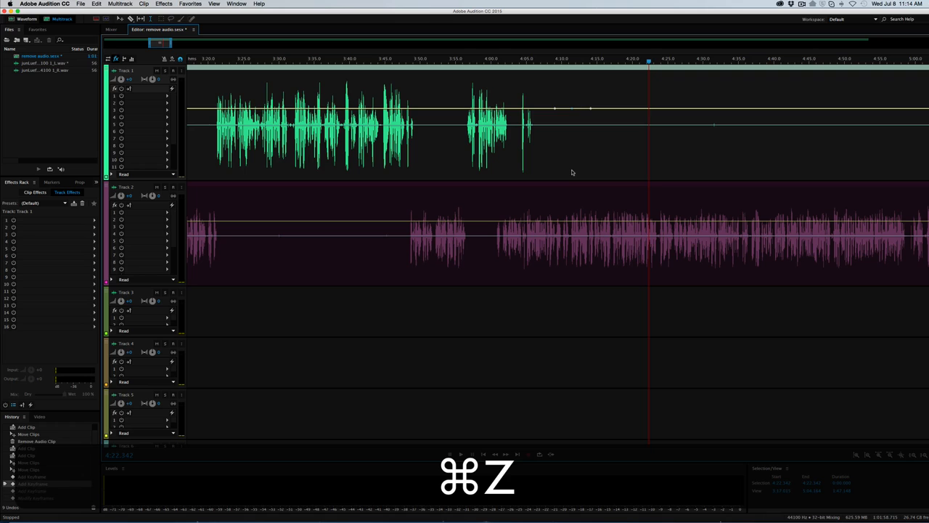
{"action": "key", "text": "cmd+z"}
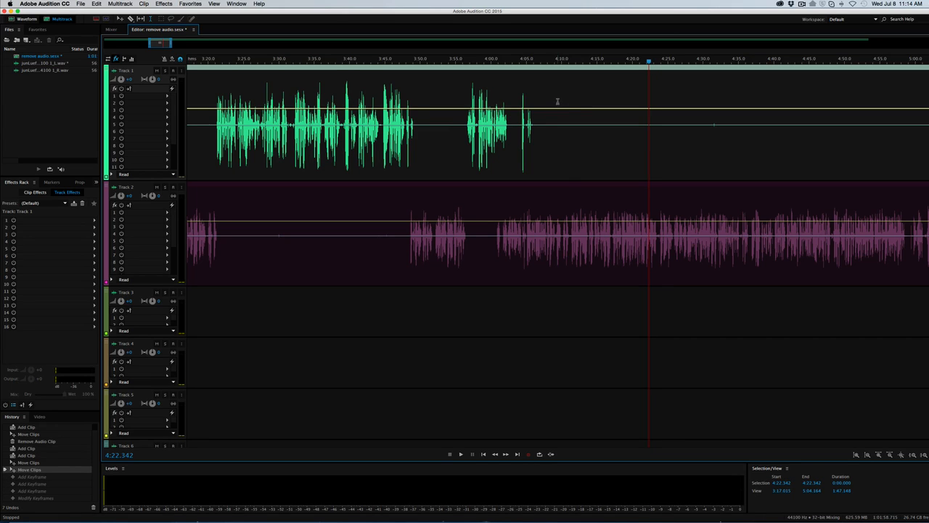
{"action": "mouse_move", "coordinate": [557, 109]}
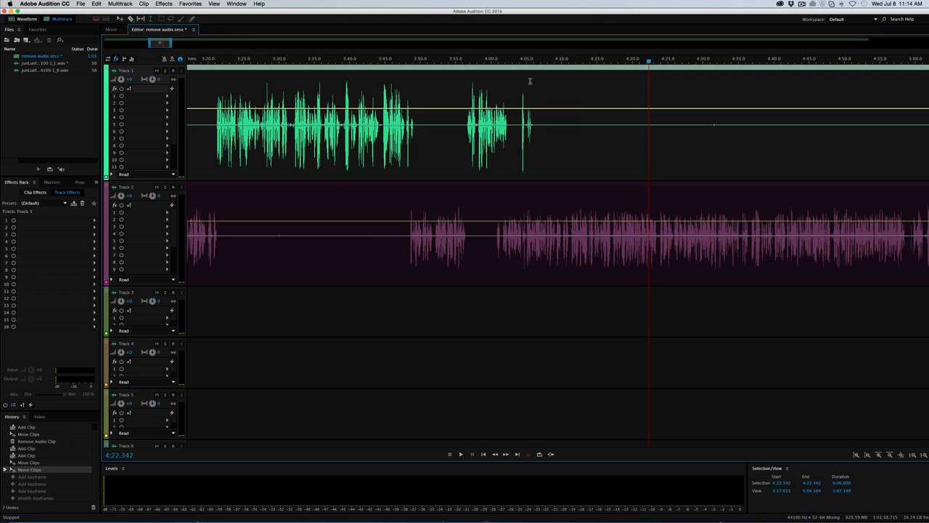
{"action": "mouse_move", "coordinate": [525, 86]}
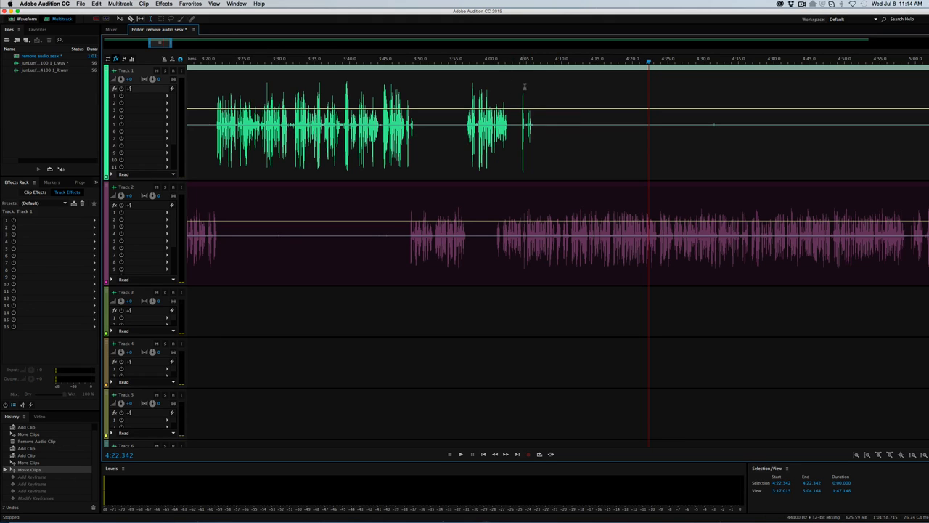
{"action": "mouse_move", "coordinate": [530, 163]}
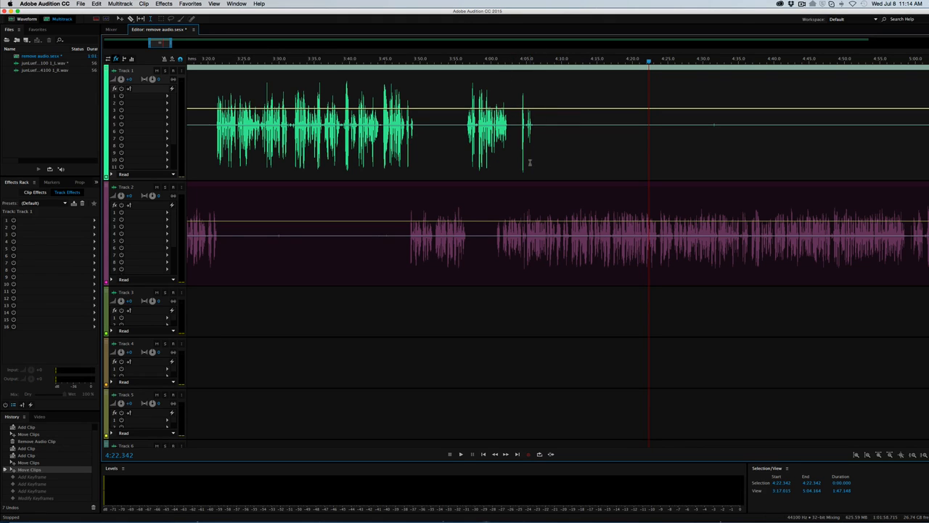
{"action": "mouse_move", "coordinate": [528, 201]}
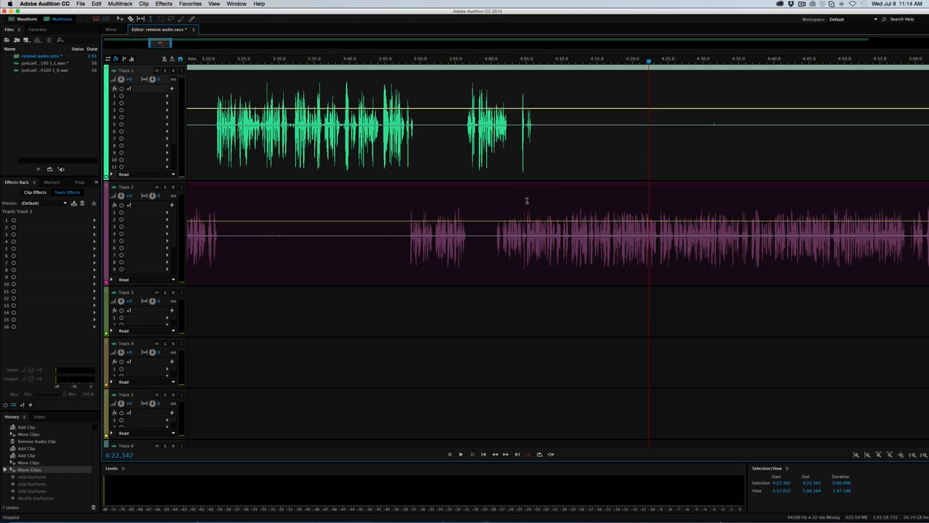
{"action": "mouse_move", "coordinate": [631, 169]}
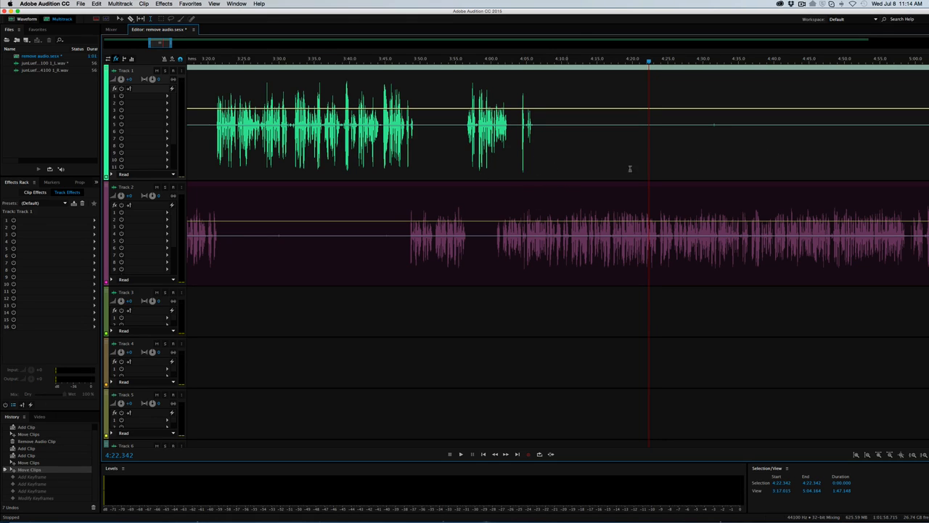
{"action": "mouse_move", "coordinate": [536, 161]}
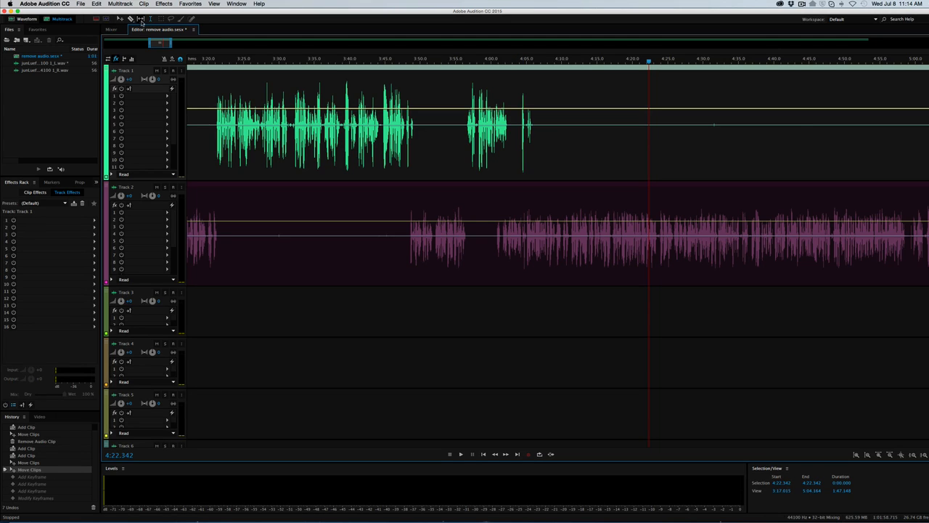
{"action": "mouse_move", "coordinate": [140, 19]}
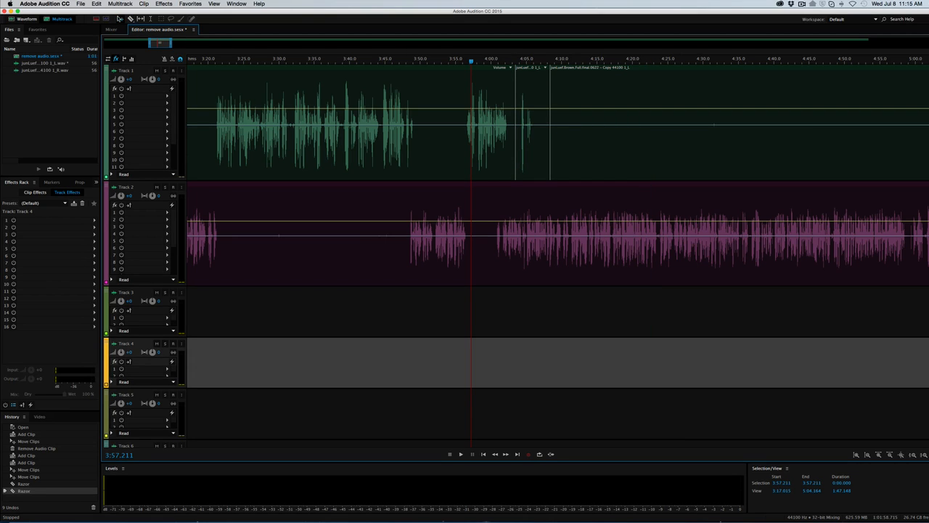
{"action": "mouse_move", "coordinate": [120, 18]}
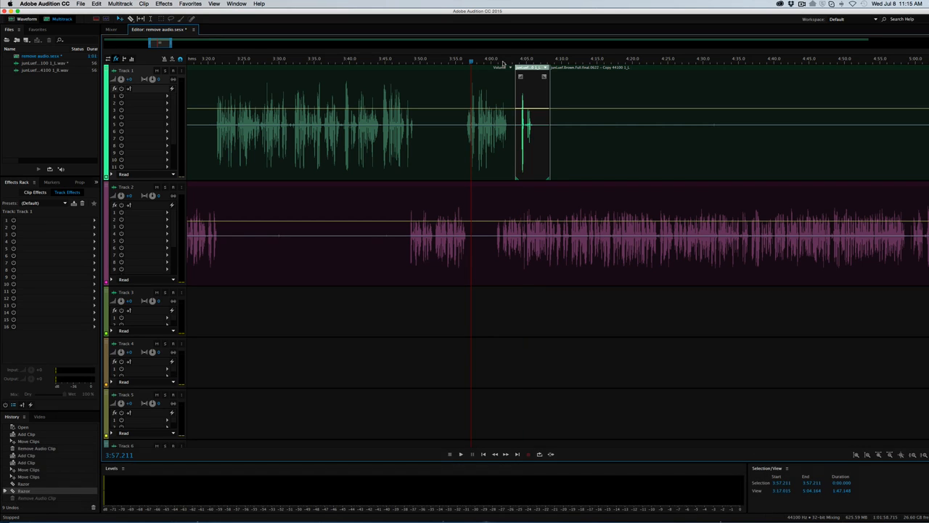
Undo the last razor cut on the Track 1 clip.
{"action": "key", "text": "cmd+z"}
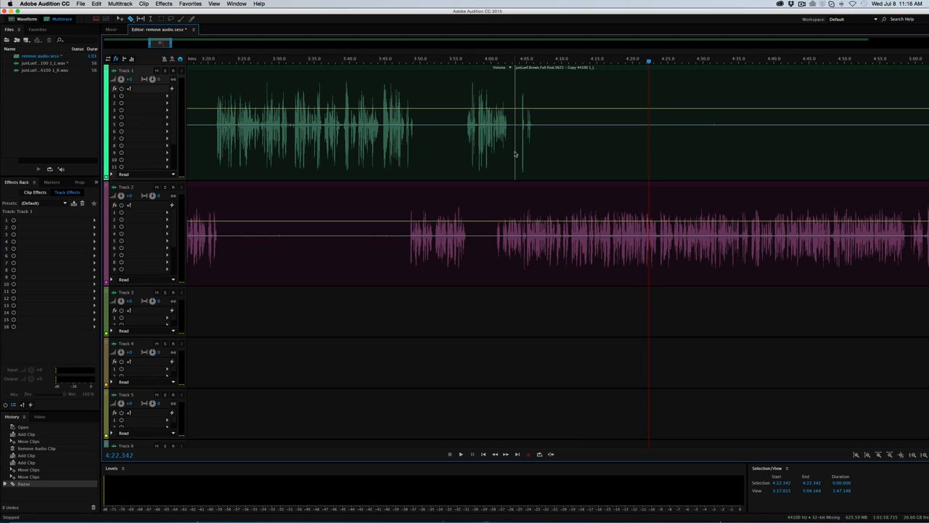
{"action": "mouse_move", "coordinate": [514, 154]}
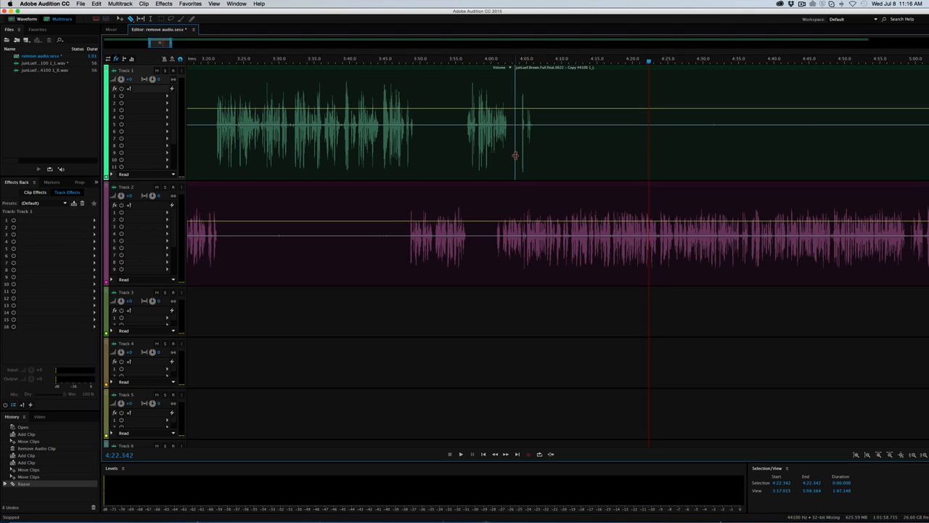
{"action": "mouse_move", "coordinate": [515, 165]}
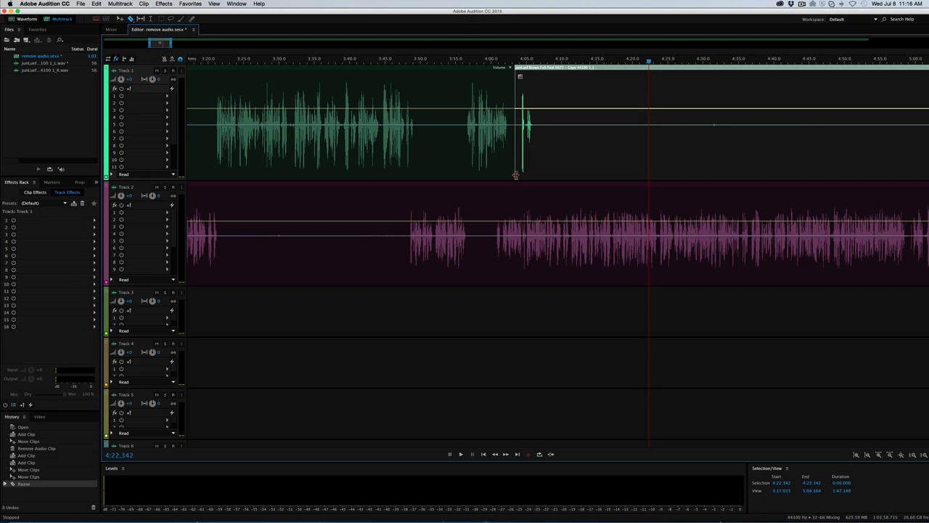
Trim the left edge of the Track 1 clip following the 4:04 cut.
{"action": "left_click_drag", "start_coordinate": [516, 123], "coordinate": [596, 123]}
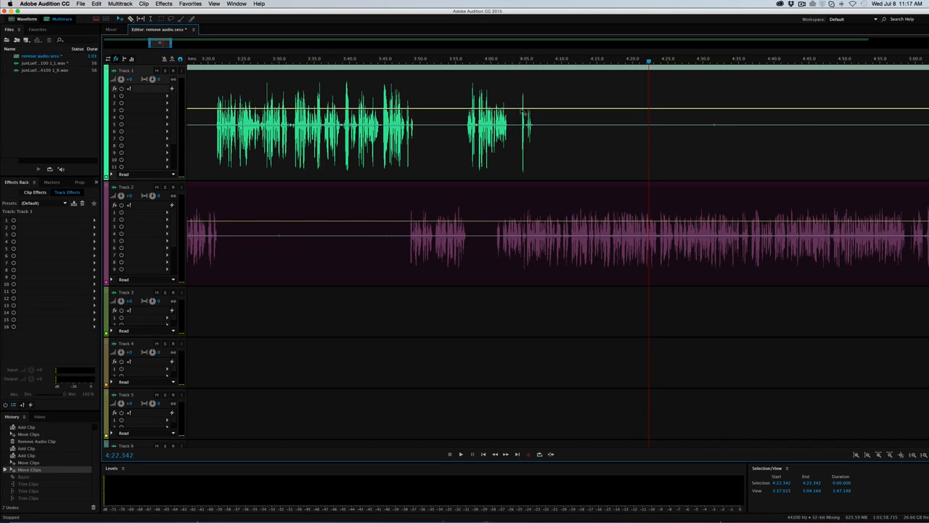
{"action": "mouse_move", "coordinate": [513, 81]}
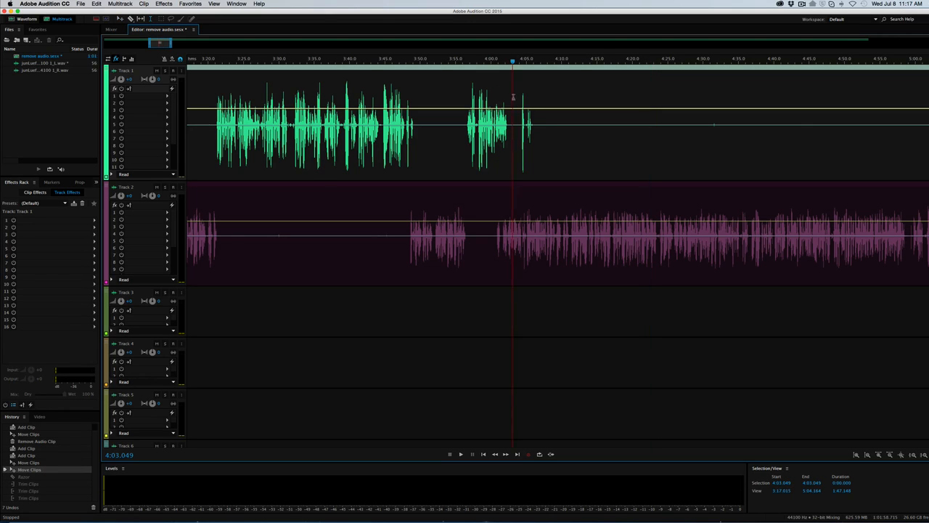
Select Track 1's stray speech from about 4:03.6 to 4:08.2.
{"action": "left_click_drag", "start_coordinate": [513, 109], "coordinate": [549, 109]}
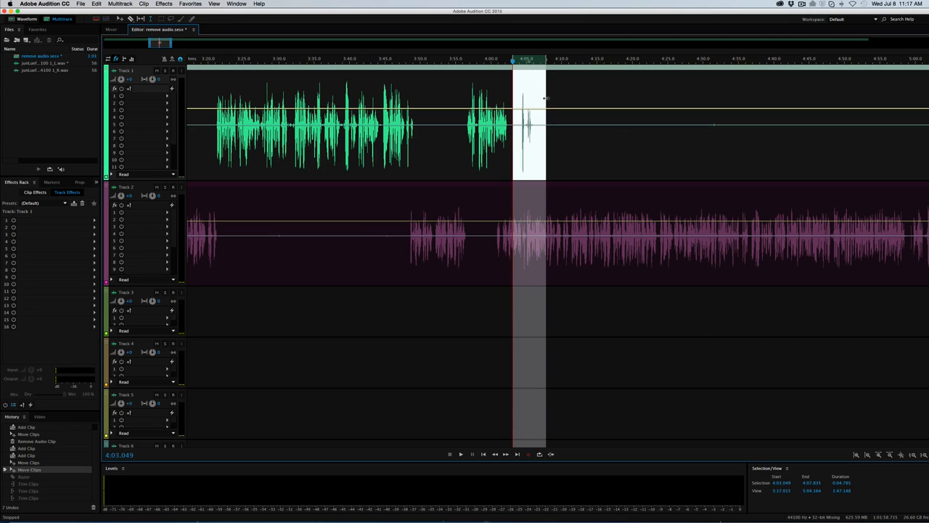
{"action": "mouse_move", "coordinate": [528, 98]}
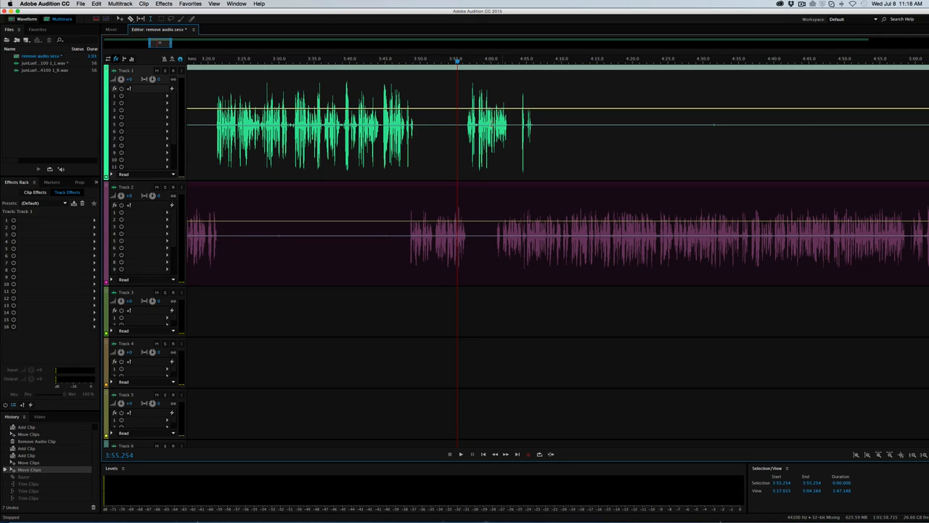
{"action": "mouse_move", "coordinate": [508, 200]}
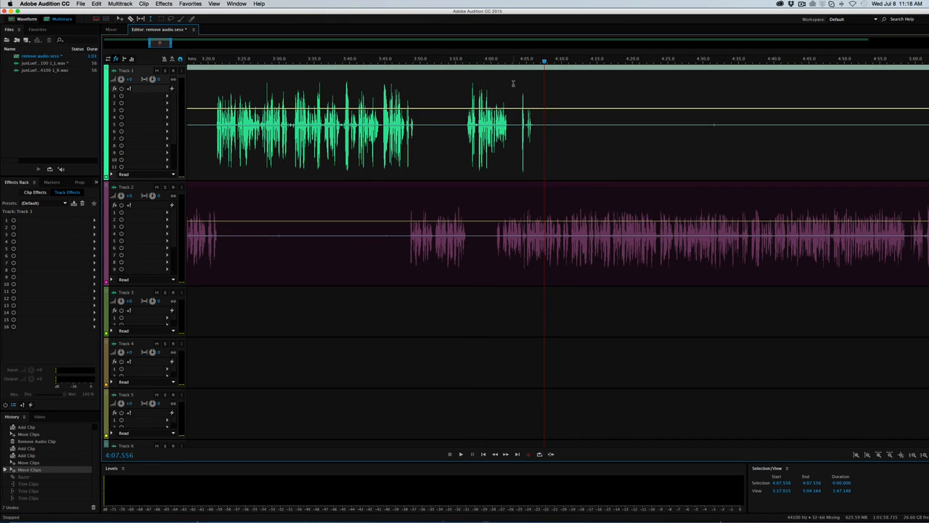
{"action": "left_click", "coordinate": [514, 62]}
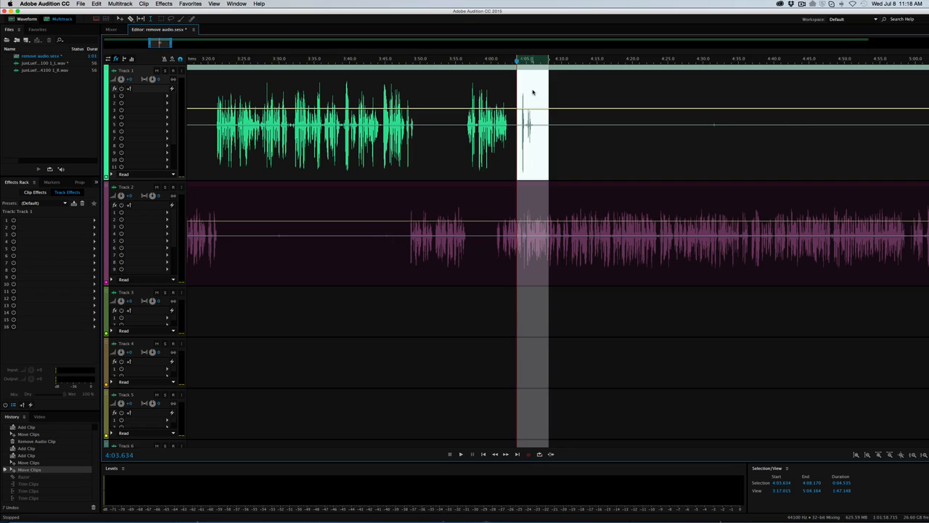
{"action": "right_click", "coordinate": [534, 93]}
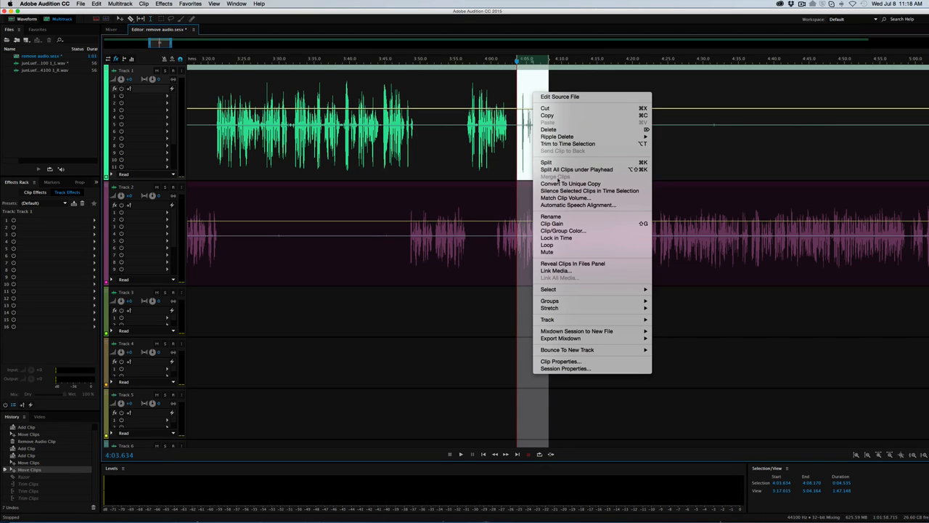
{"action": "mouse_move", "coordinate": [589, 190]}
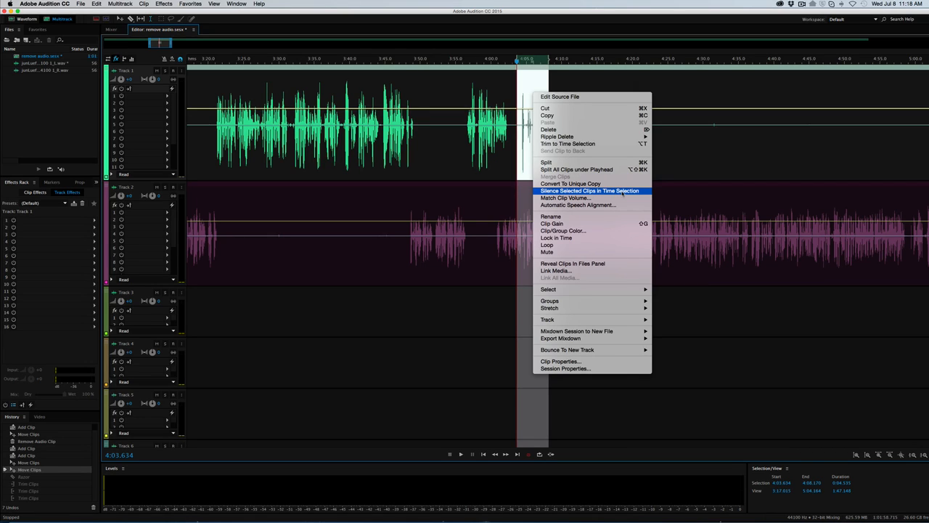
{"action": "left_click", "coordinate": [589, 191]}
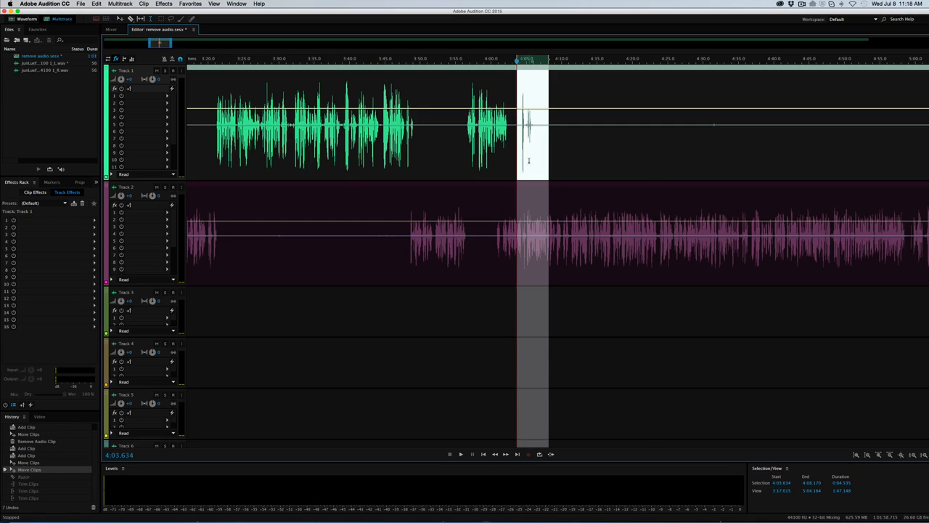
{"action": "right_click", "coordinate": [530, 160]}
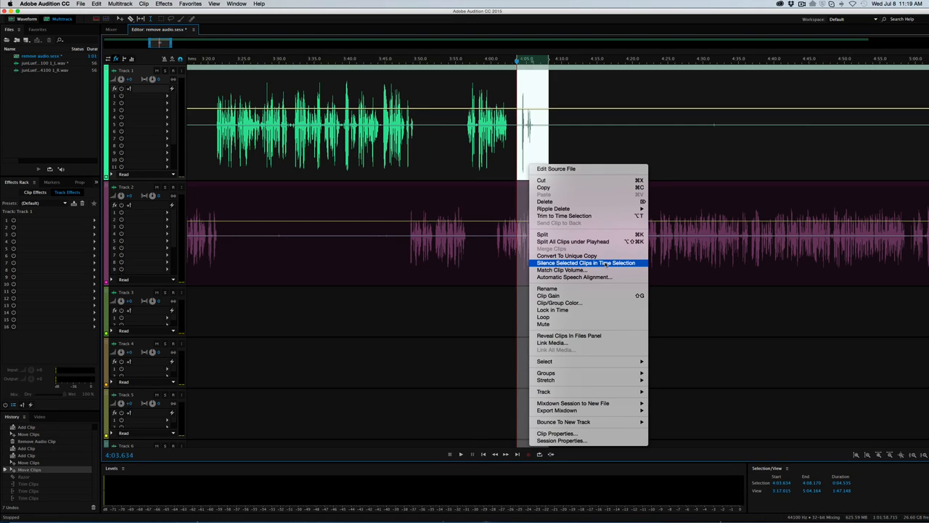
{"action": "left_click", "coordinate": [587, 263]}
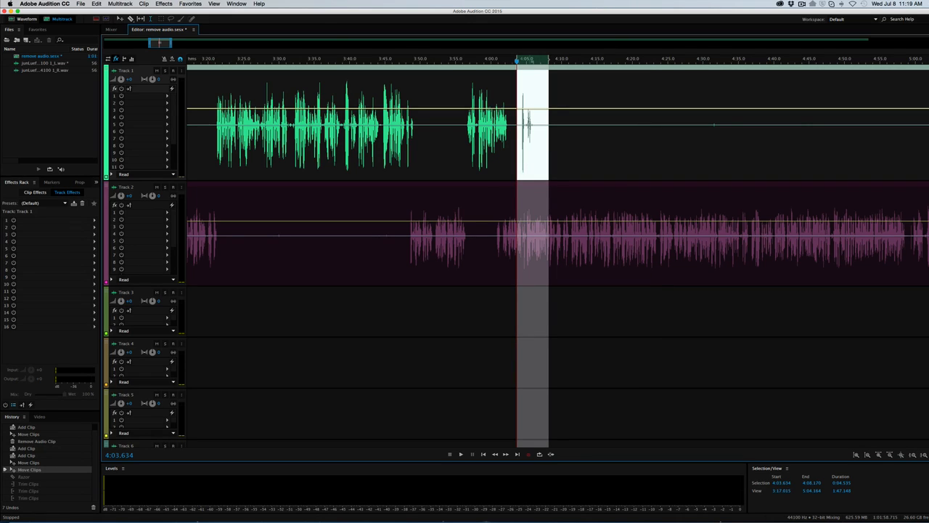
{"action": "mouse_move", "coordinate": [535, 152]}
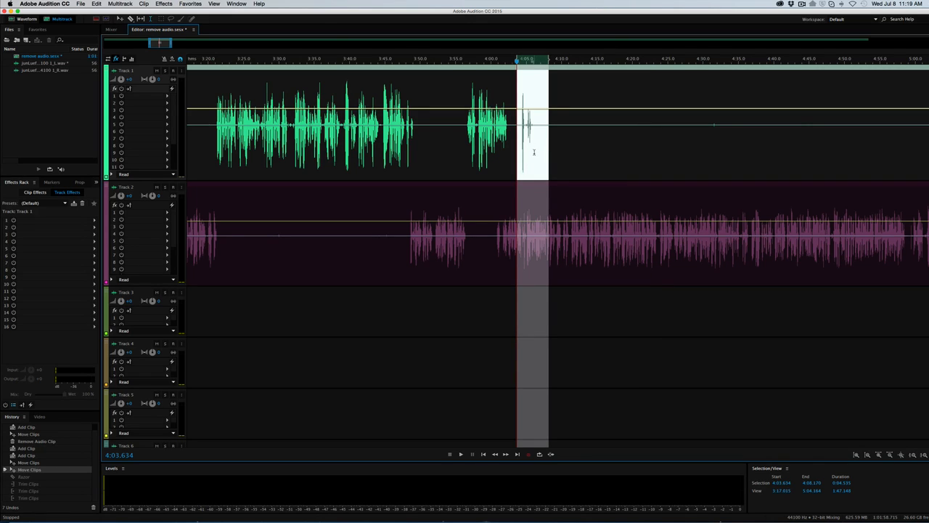
{"action": "right_click", "coordinate": [533, 152]}
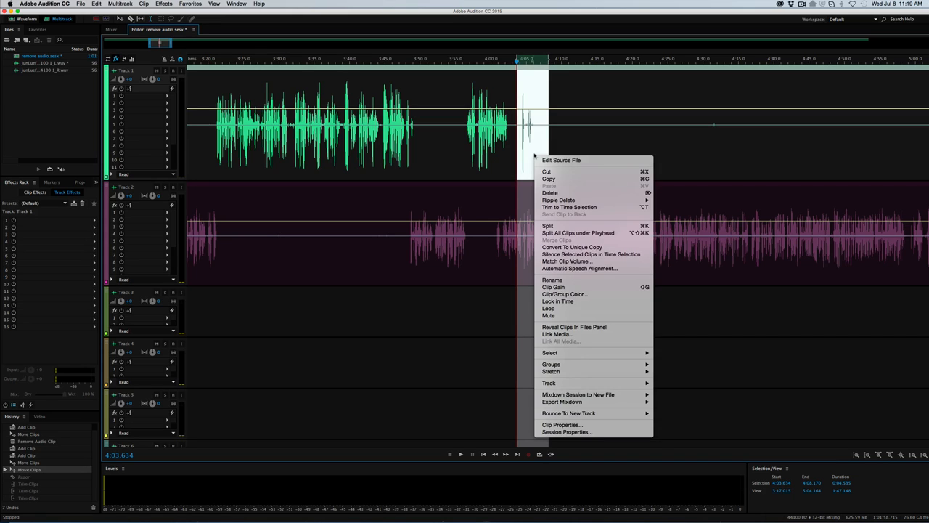
{"action": "mouse_move", "coordinate": [592, 254]}
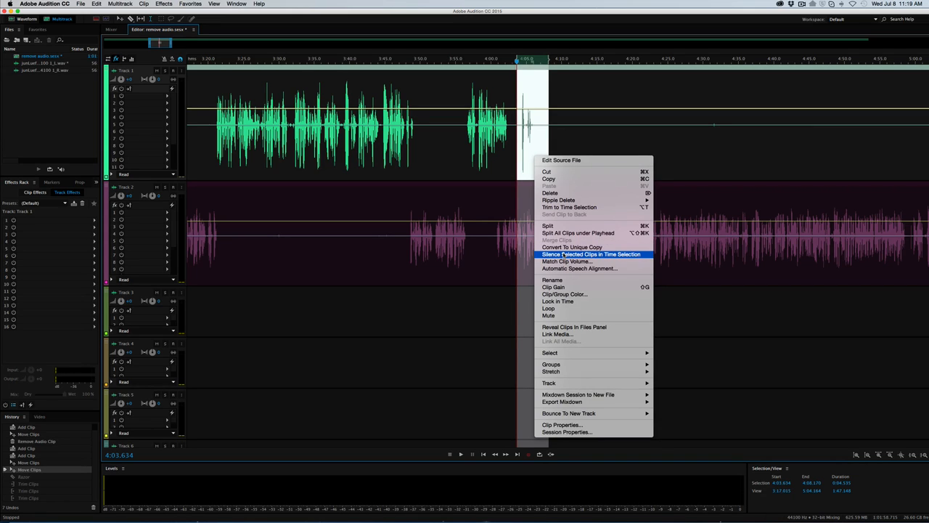
{"action": "left_click", "coordinate": [592, 254]}
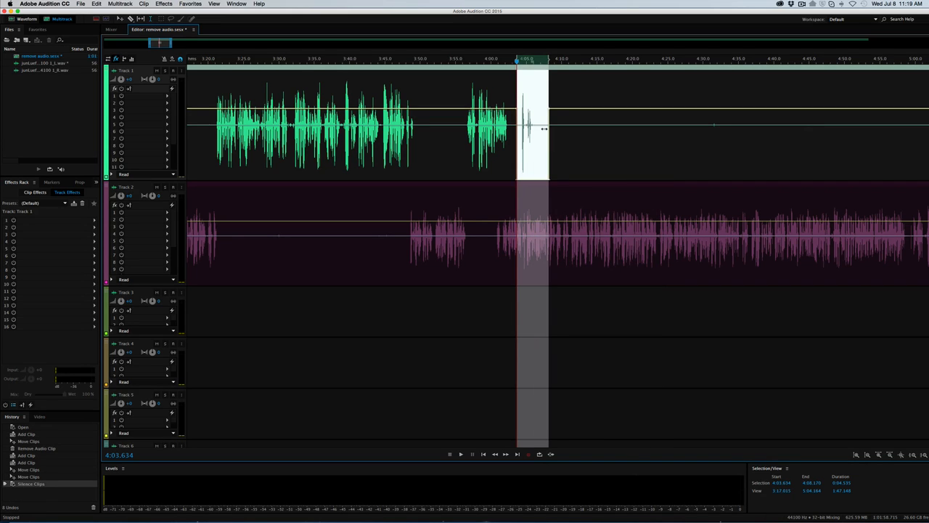
{"action": "mouse_move", "coordinate": [576, 137]}
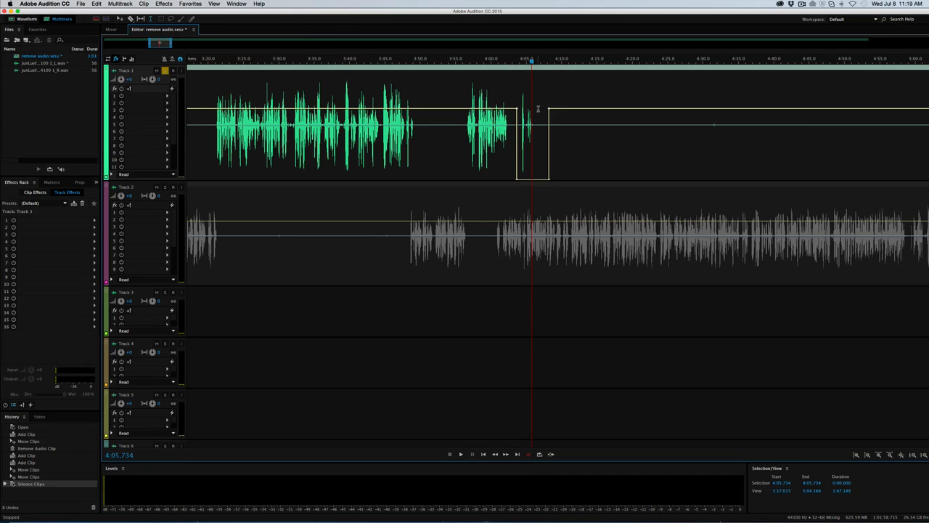
{"action": "key", "text": "cmd+z"}
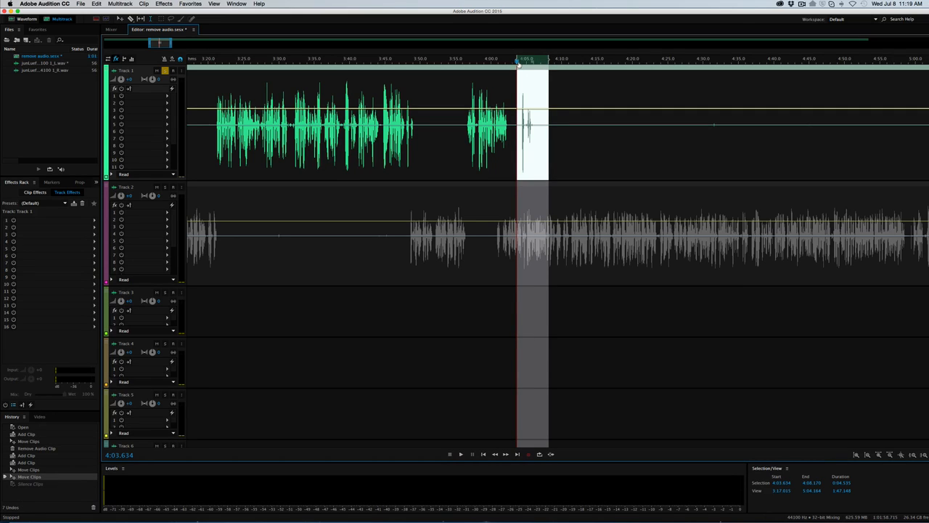
{"action": "left_click", "coordinate": [521, 58]}
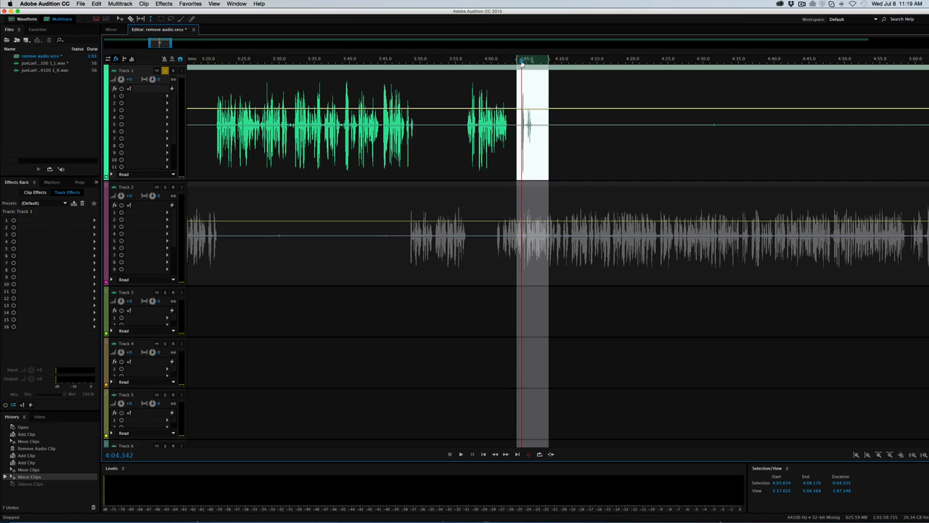
{"action": "left_click", "coordinate": [460, 453]}
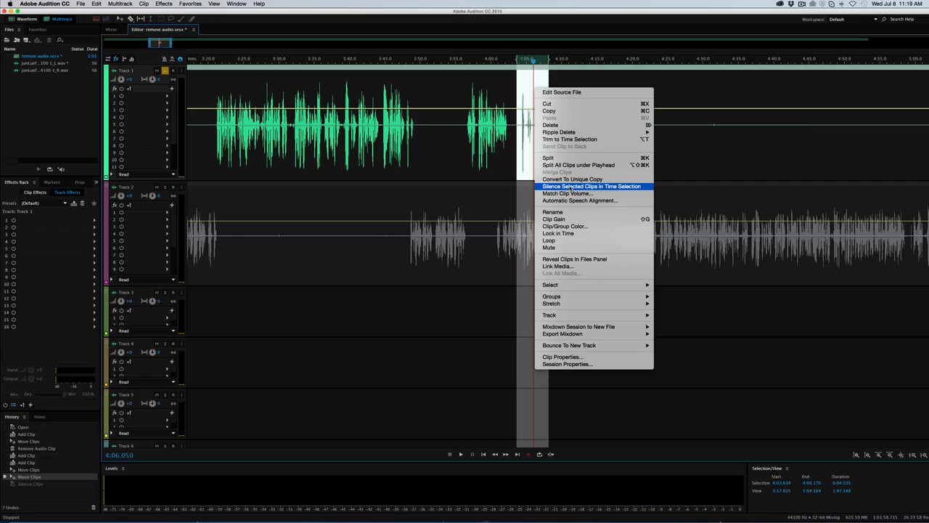
{"action": "left_click", "coordinate": [592, 186]}
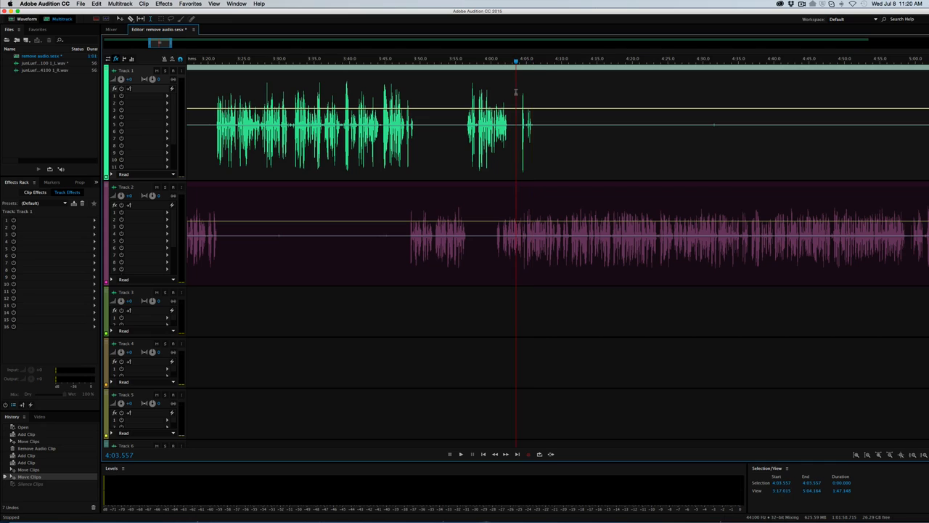
Drag a time selection over Track 1's stray speech burst after 4:03.
{"action": "left_click_drag", "start_coordinate": [516, 109], "coordinate": [549, 109]}
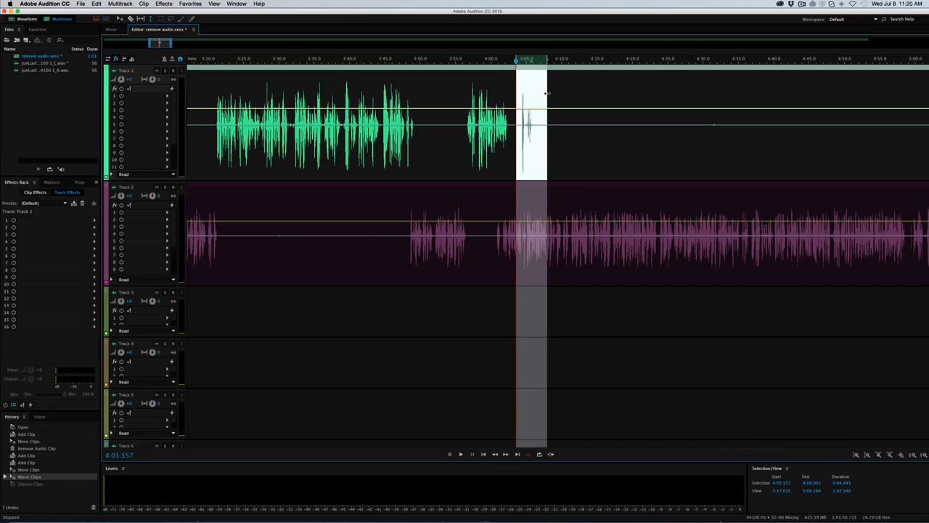
{"action": "mouse_move", "coordinate": [546, 95]}
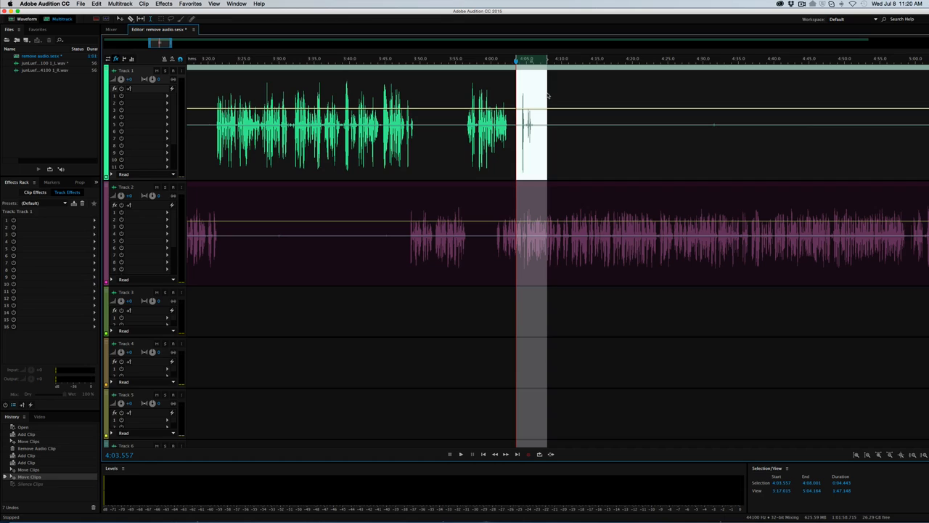
{"action": "mouse_move", "coordinate": [472, 73]}
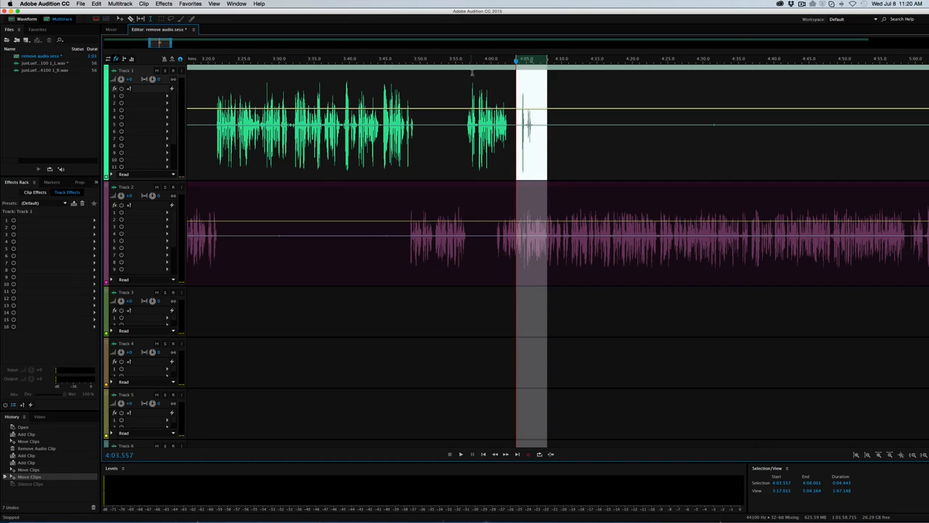
{"action": "mouse_move", "coordinate": [563, 127]}
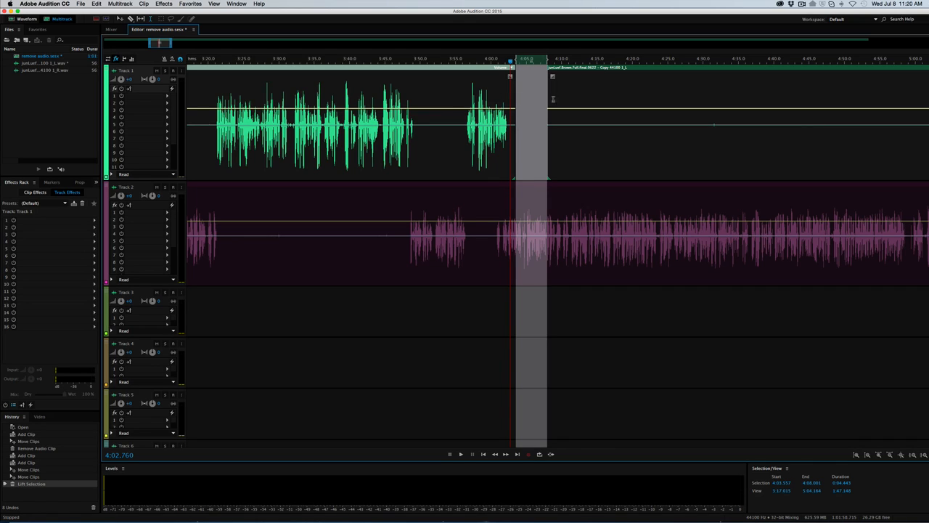
{"action": "mouse_move", "coordinate": [601, 115]}
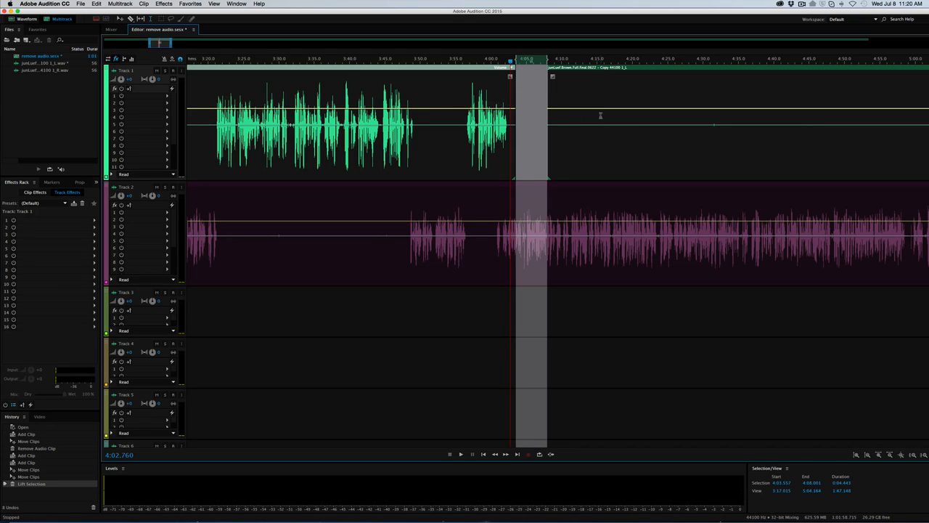
{"action": "mouse_move", "coordinate": [598, 93]}
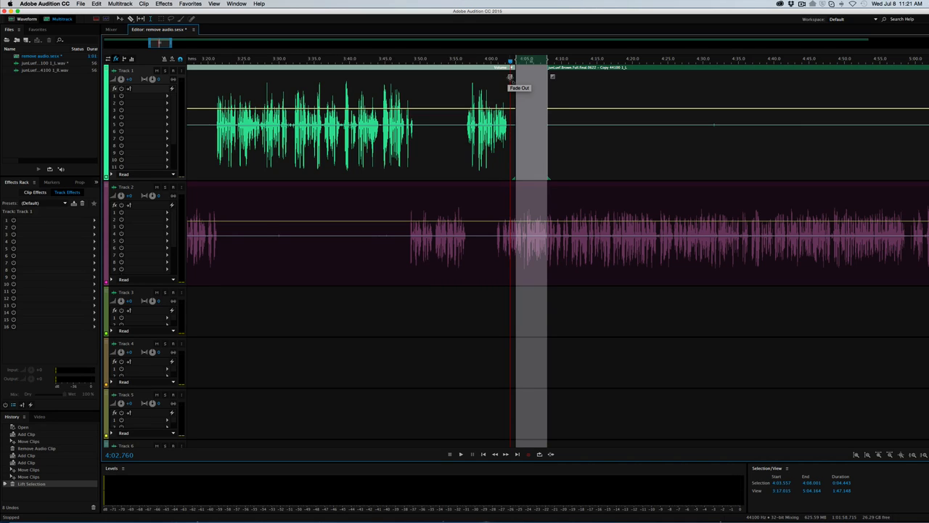
{"action": "mouse_move", "coordinate": [554, 78]}
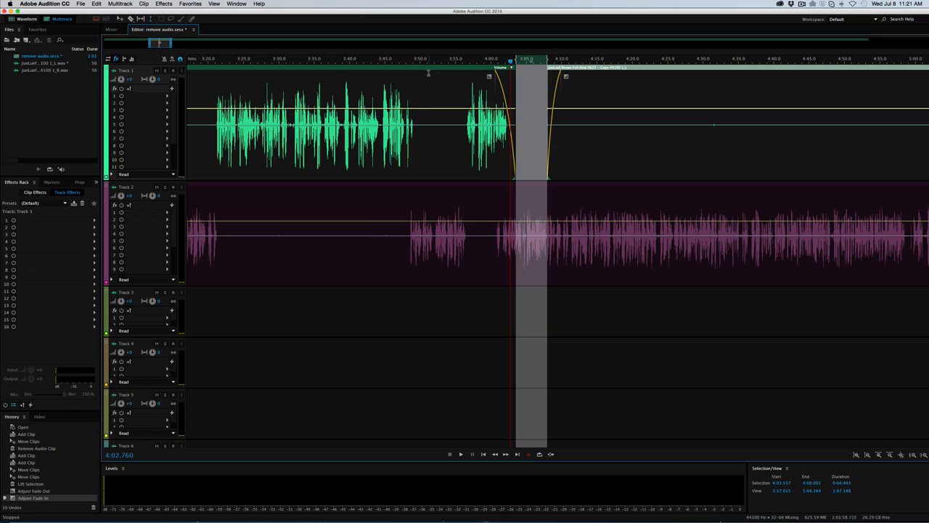
{"action": "mouse_move", "coordinate": [423, 116]}
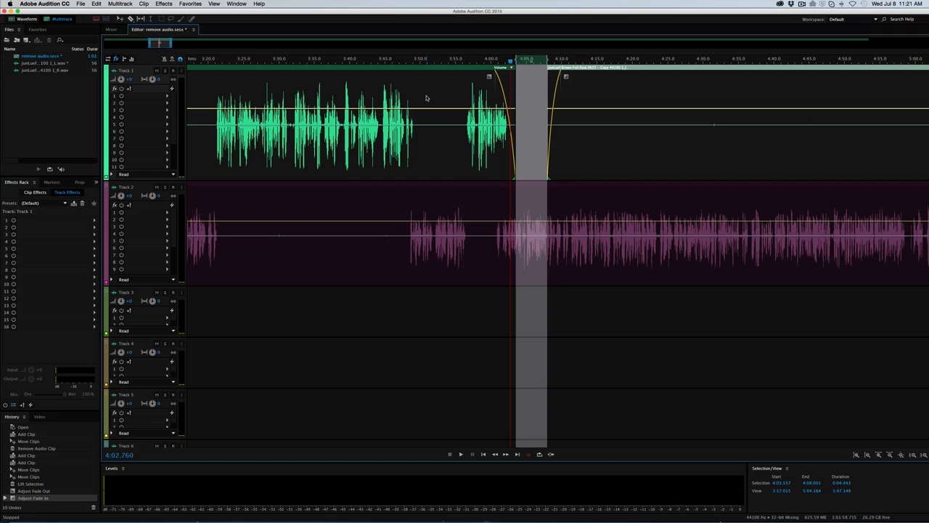
{"action": "mouse_move", "coordinate": [539, 99]}
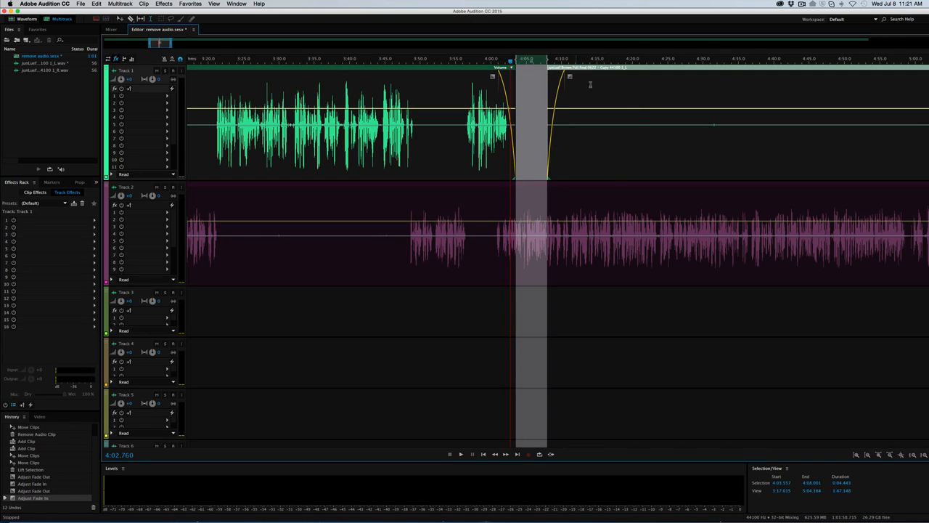
{"action": "mouse_move", "coordinate": [643, 129]}
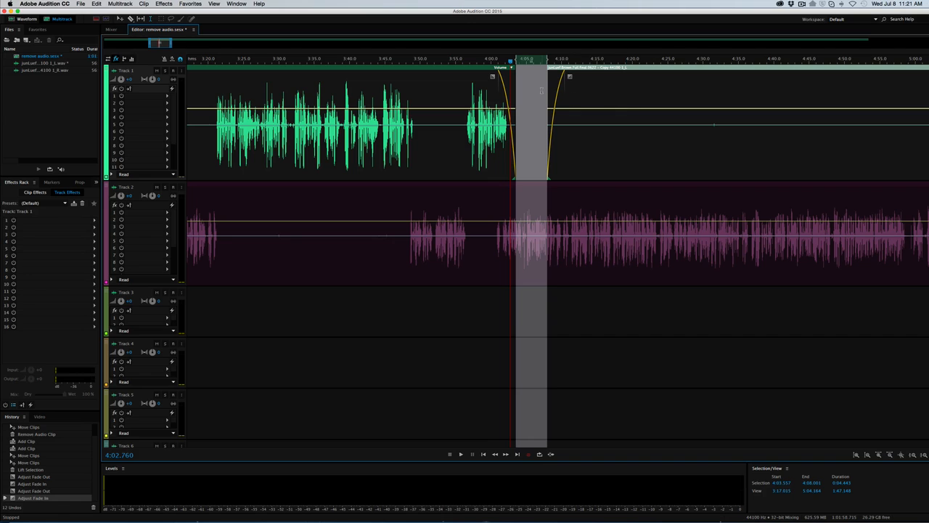
Undo the gap fades and the lifted deletion on Track 1.
{"action": "key", "text": "cmd+z"}
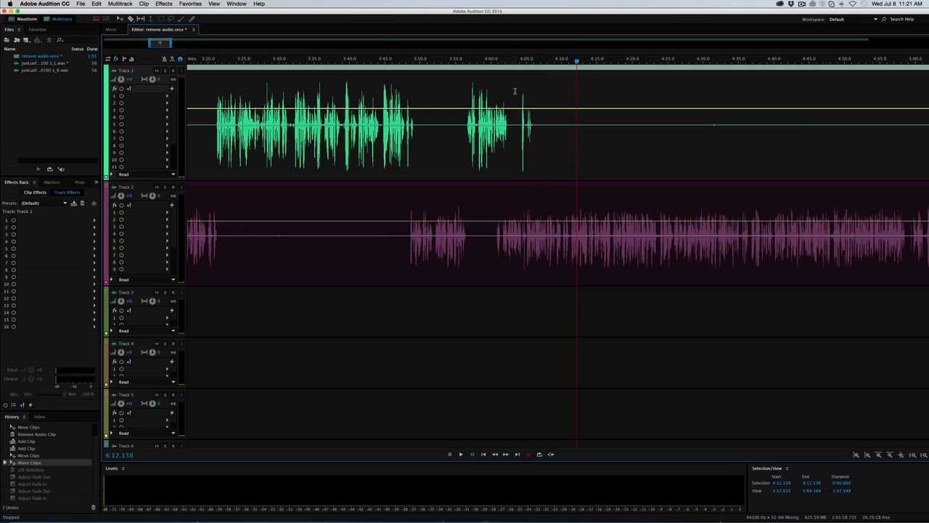
Undo Lift Selection, then apply Silence Selected Clips in Time Selection to the 4:03–4:07 range.
{"action": "left_click", "coordinate": [514, 61]}
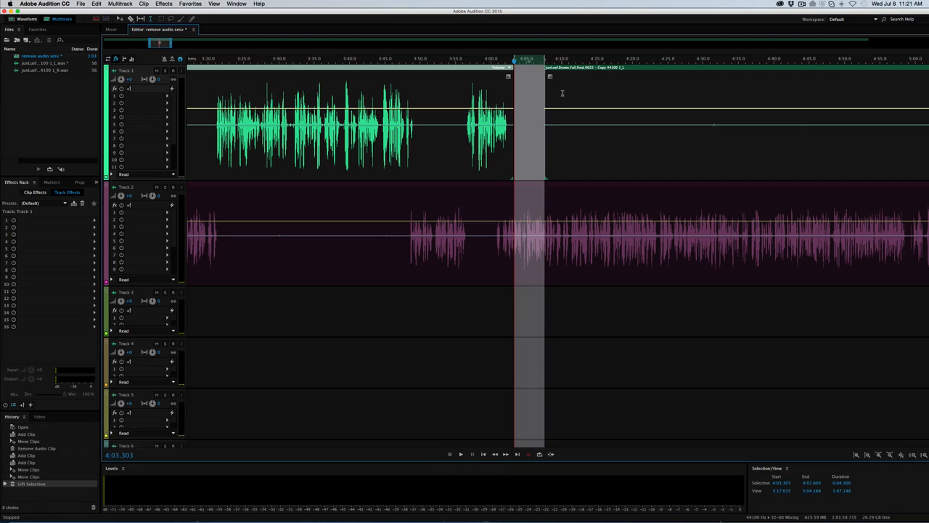
{"action": "key", "text": "cmd+z"}
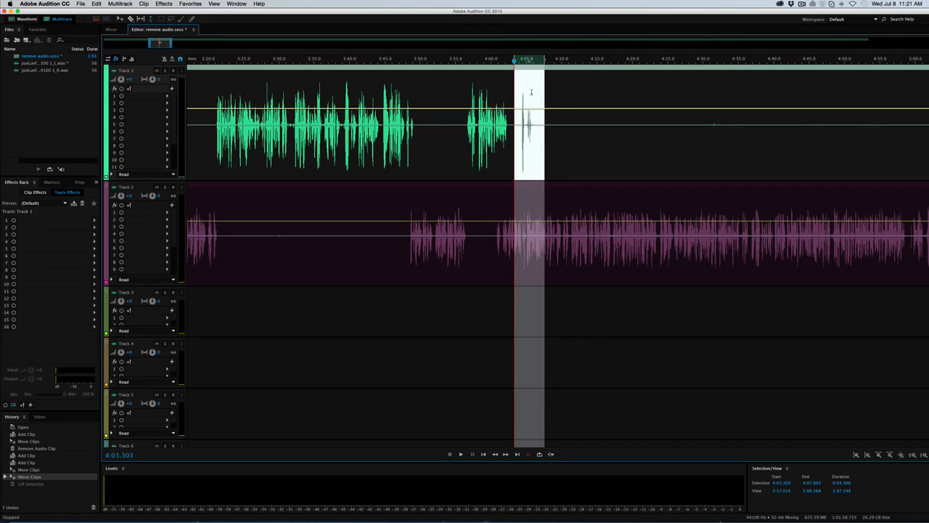
{"action": "right_click", "coordinate": [530, 95]}
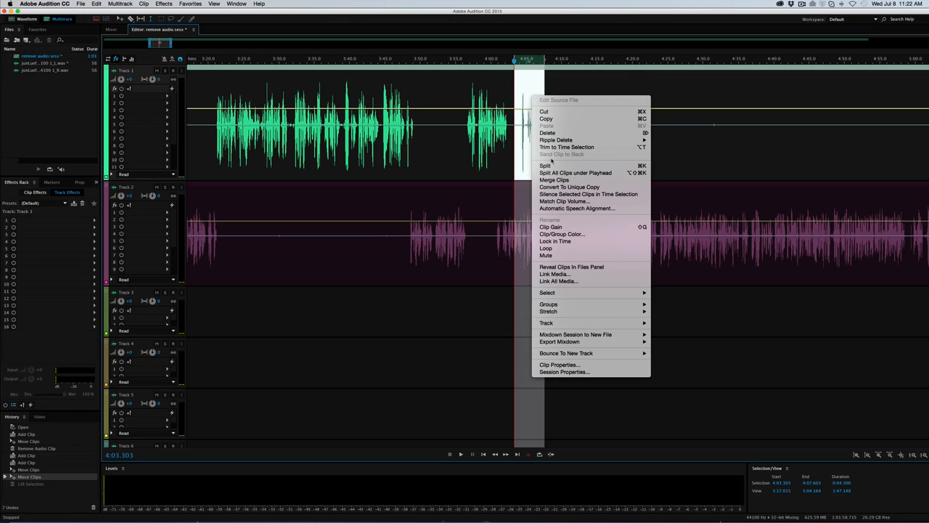
{"action": "mouse_move", "coordinate": [588, 194]}
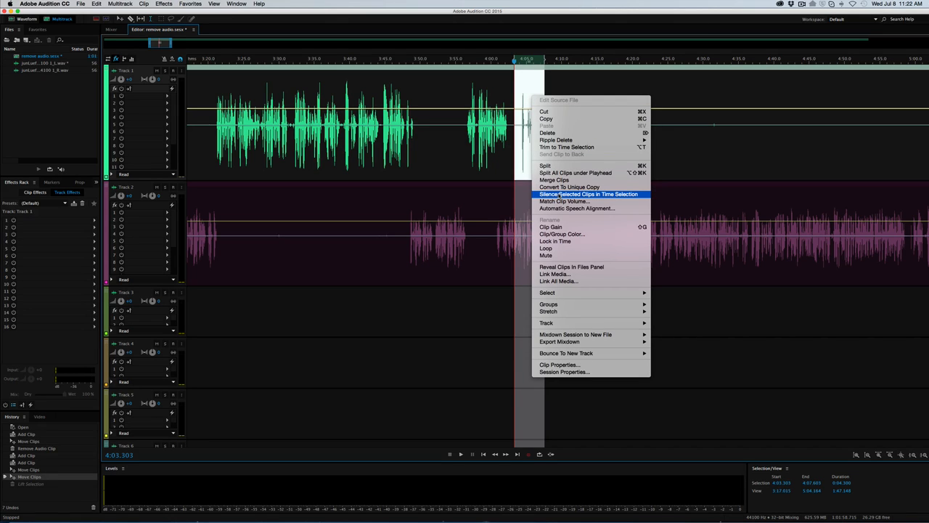
{"action": "left_click", "coordinate": [588, 194]}
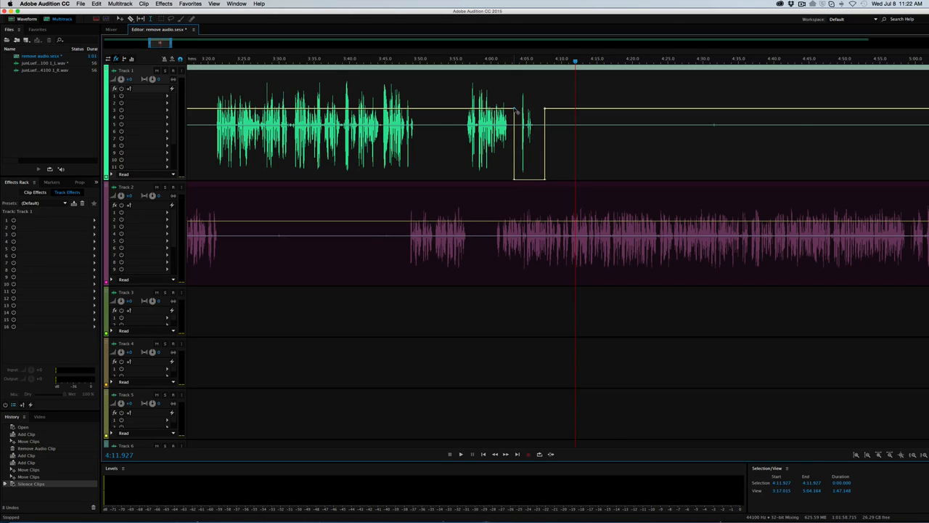
Drag envelope keyframes into fade-down and fade-up slopes around the silence, then undo them.
{"action": "left_click_drag", "start_coordinate": [543, 113], "coordinate": [512, 178]}
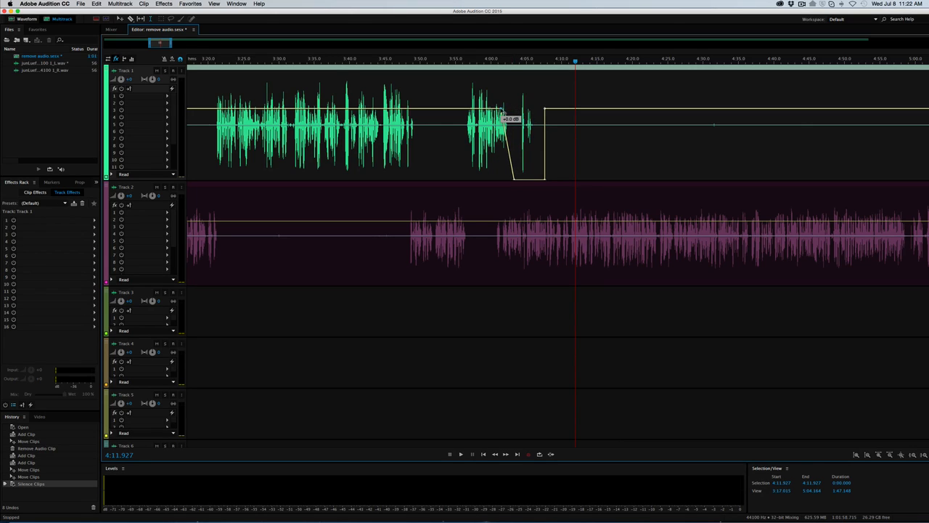
{"action": "left_click_drag", "start_coordinate": [501, 117], "coordinate": [545, 110]}
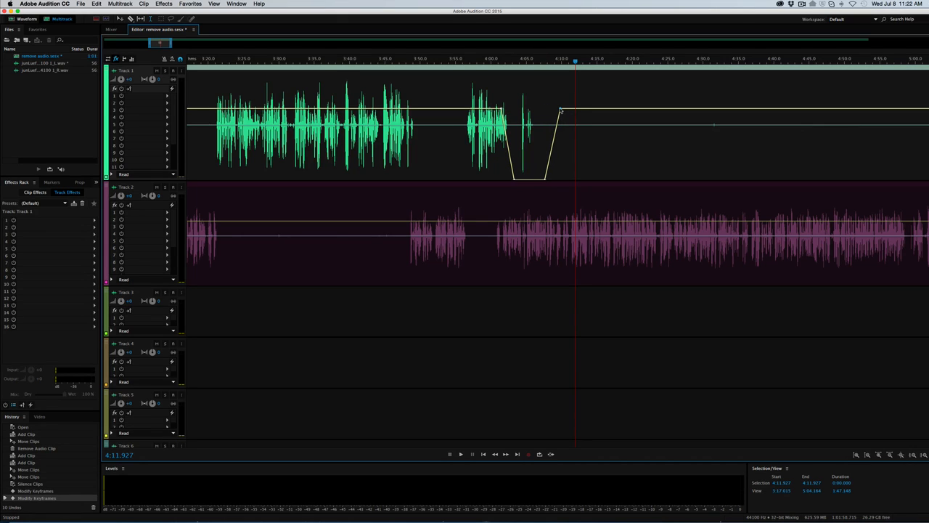
{"action": "key", "text": "cmd+z"}
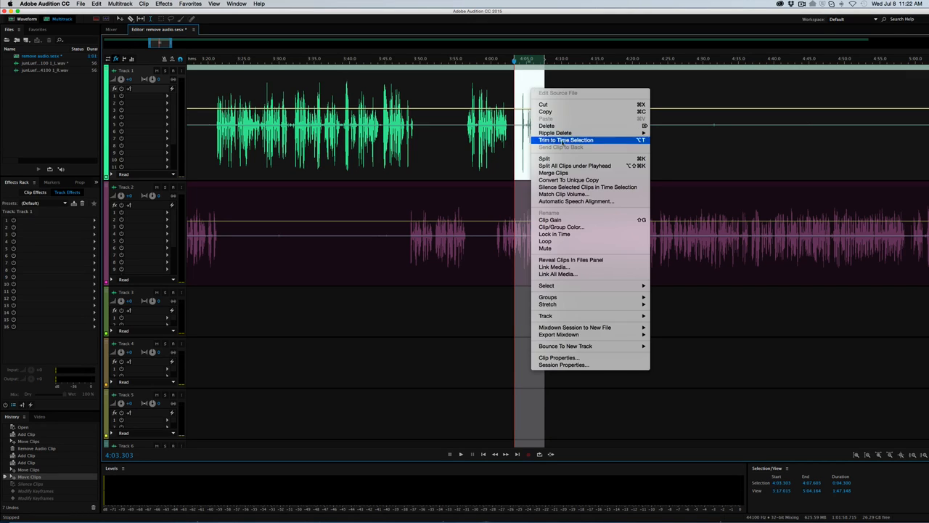
{"action": "mouse_move", "coordinate": [587, 186]}
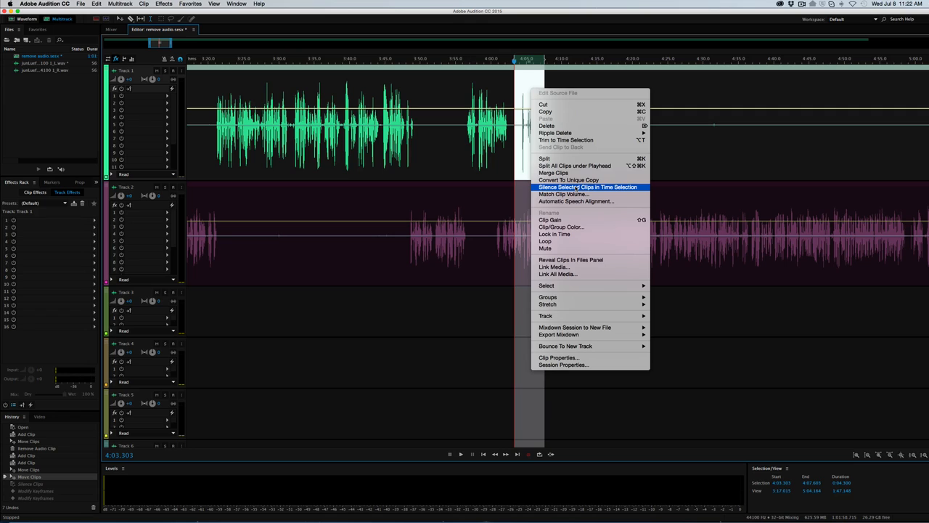
{"action": "mouse_move", "coordinate": [521, 150]}
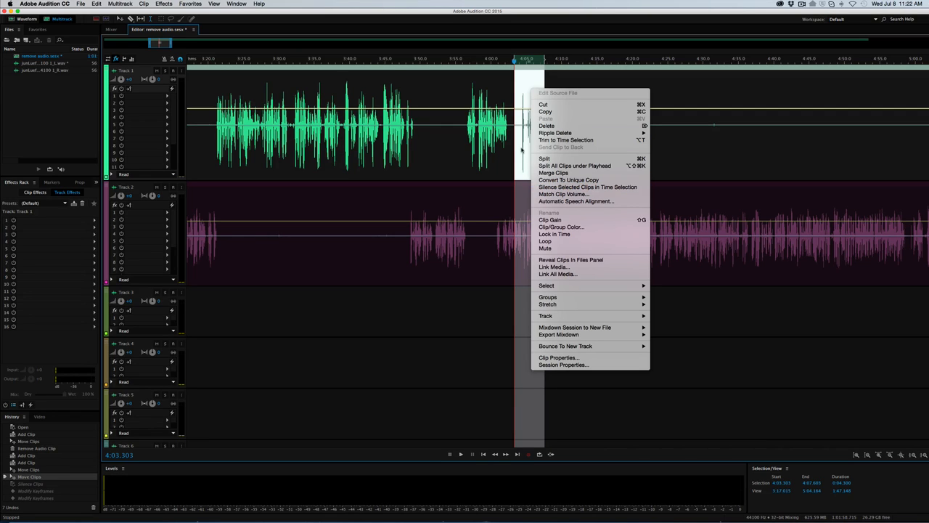
{"action": "mouse_move", "coordinate": [588, 188]}
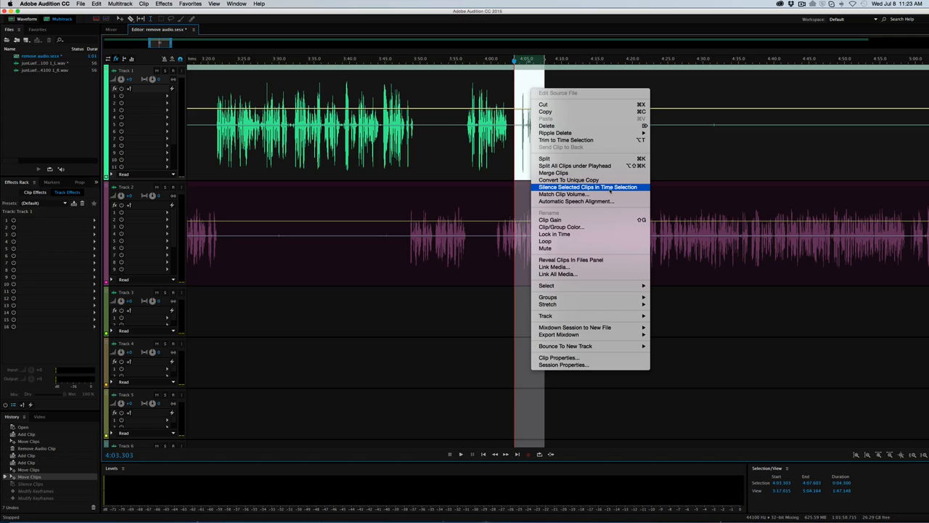
{"action": "left_click", "coordinate": [588, 186]}
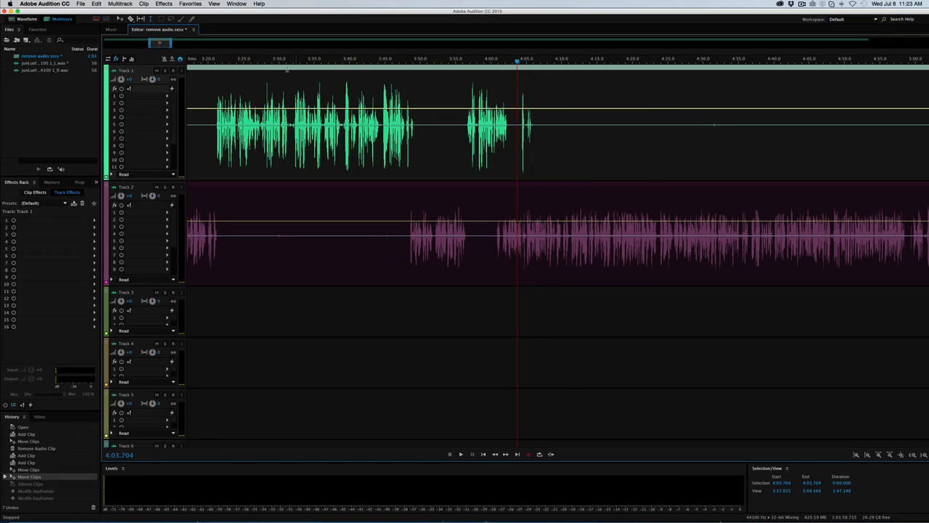
In Keyboard Shortcuts, search 'silence' and assign Option-S to Silence Selected Clips in Time Selection.
{"action": "left_click", "coordinate": [95, 4]}
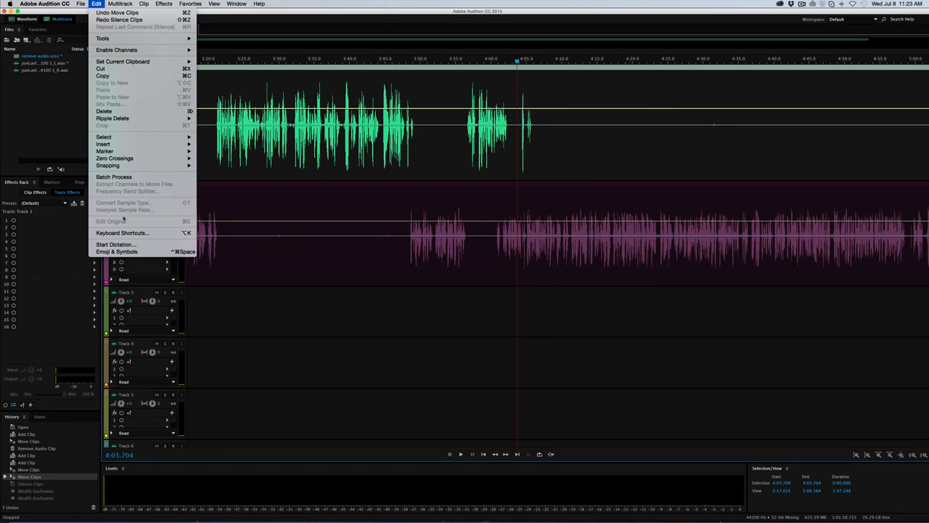
{"action": "mouse_move", "coordinate": [122, 233]}
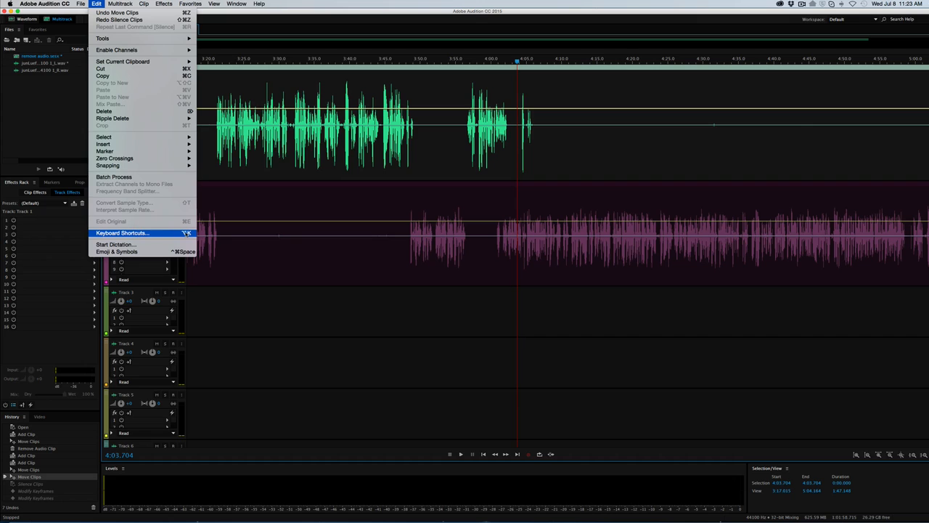
{"action": "left_click", "coordinate": [121, 233]}
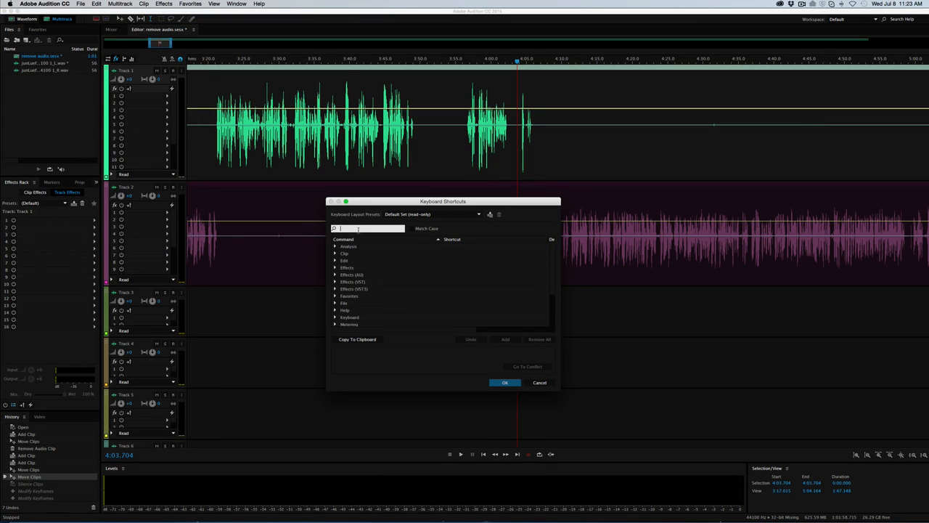
{"action": "type", "text": "s"}
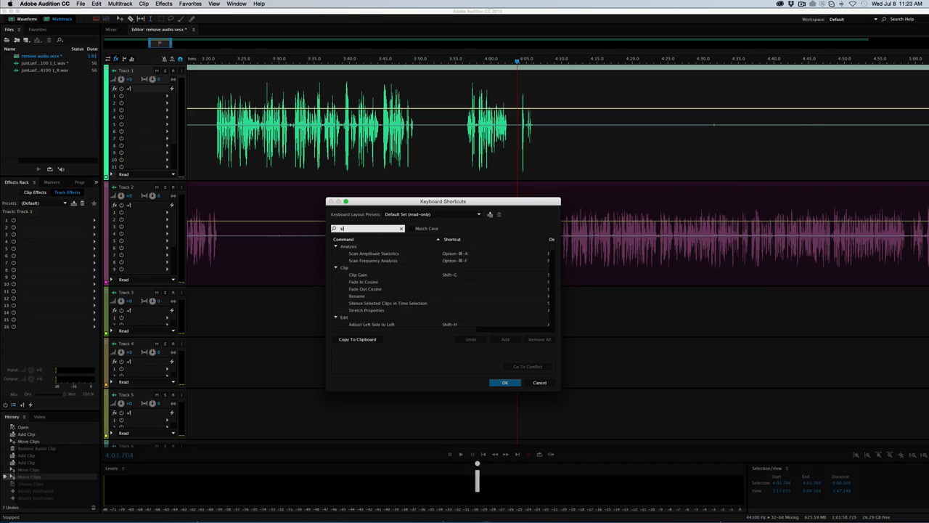
{"action": "type", "text": "ilence"}
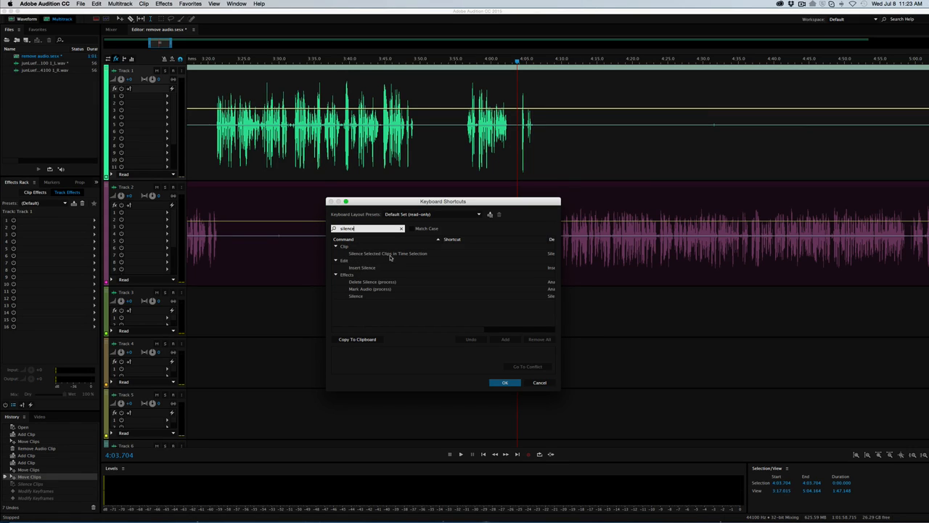
{"action": "mouse_move", "coordinate": [385, 258]}
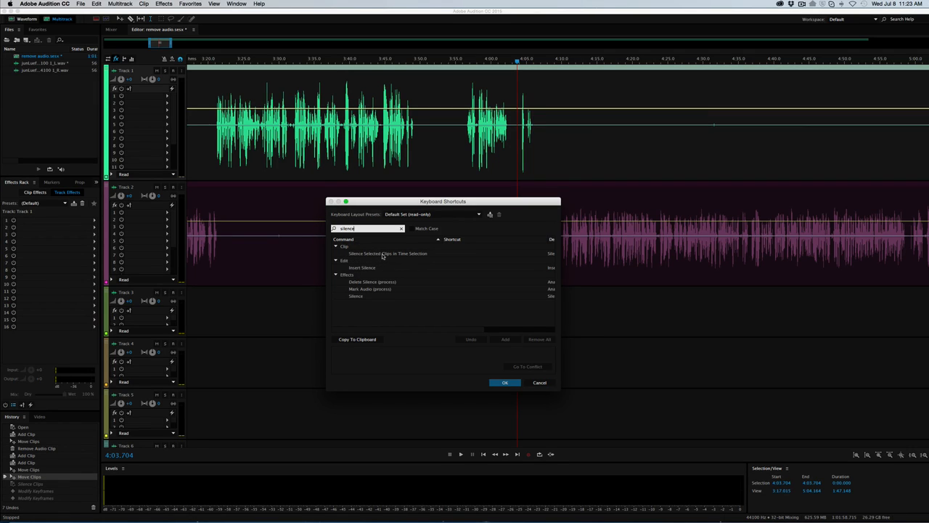
{"action": "left_click", "coordinate": [388, 254]}
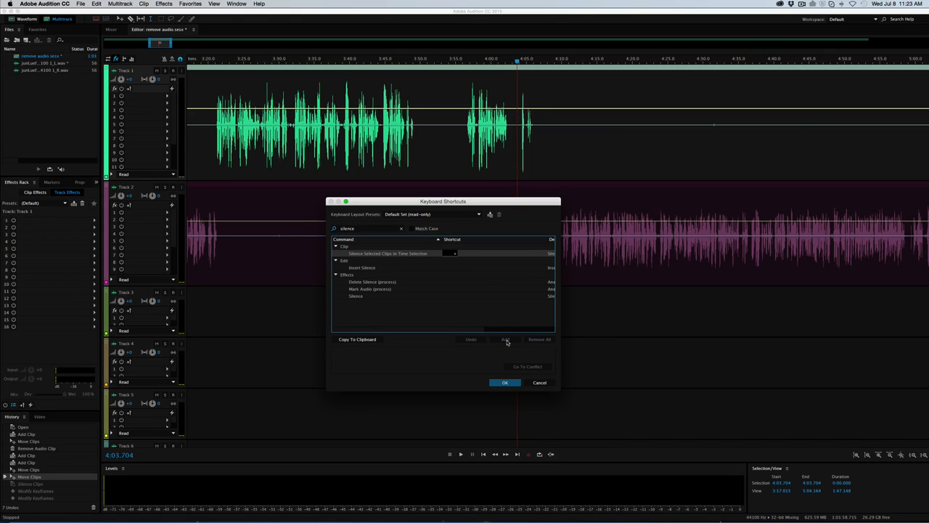
{"action": "mouse_move", "coordinate": [487, 303]}
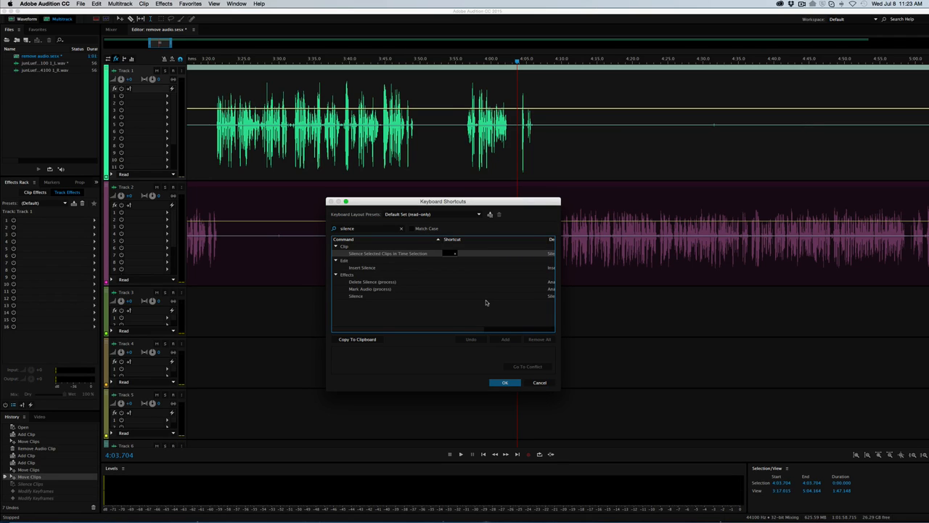
{"action": "type", "text": "Option-S"}
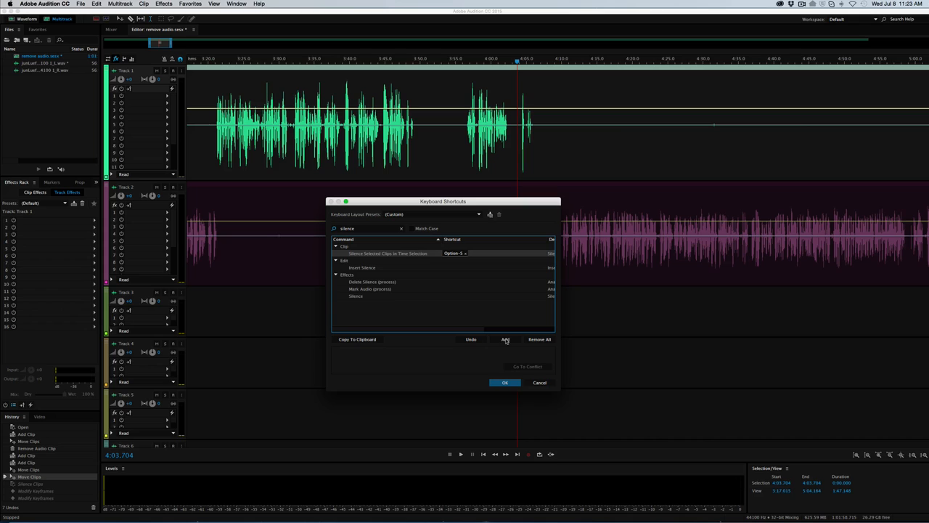
{"action": "mouse_move", "coordinate": [388, 206]}
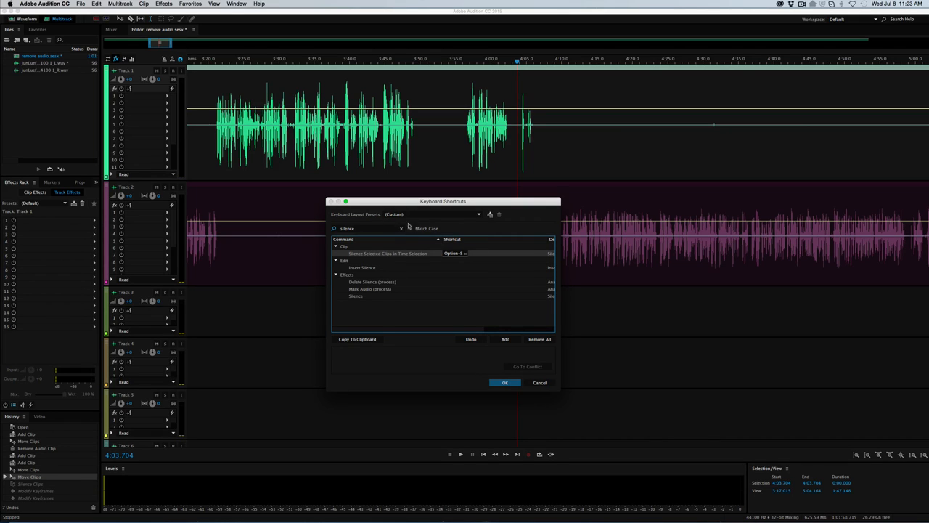
{"action": "mouse_move", "coordinate": [490, 214]}
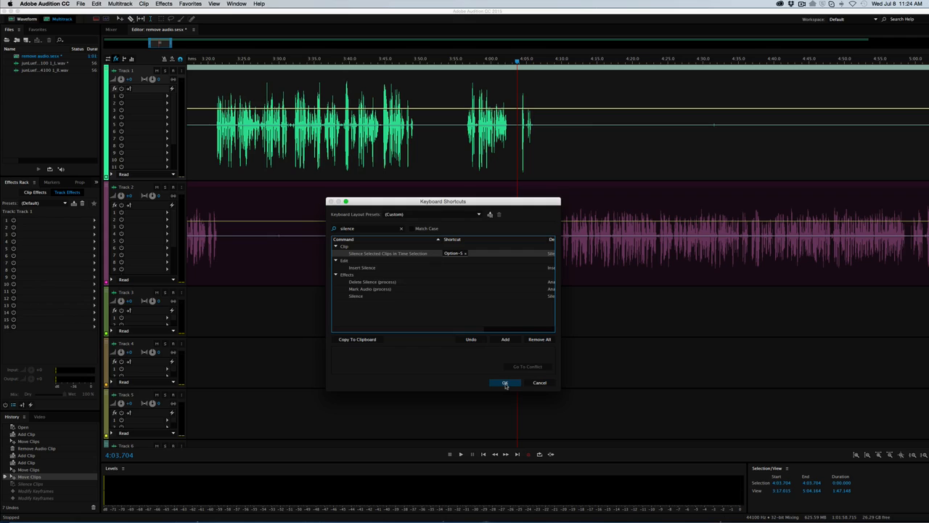
{"action": "left_click", "coordinate": [505, 382]}
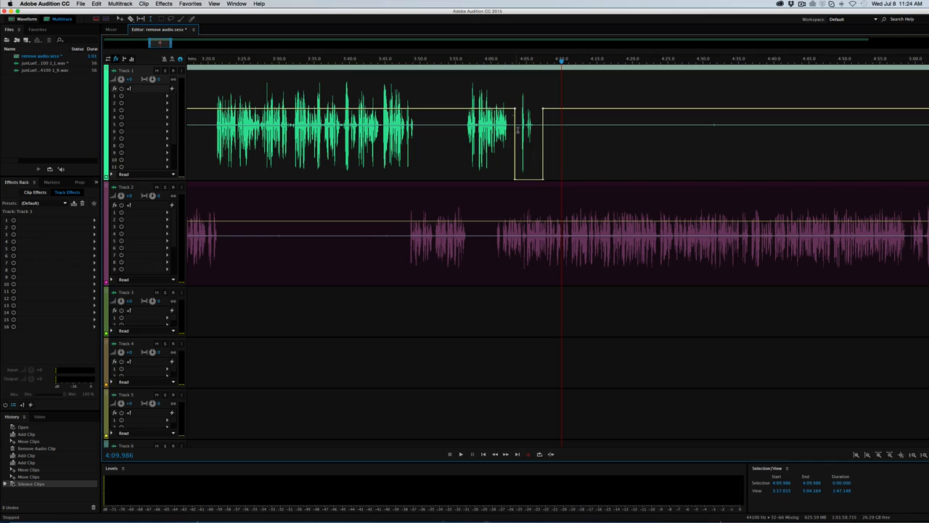
{"action": "mouse_move", "coordinate": [549, 165]}
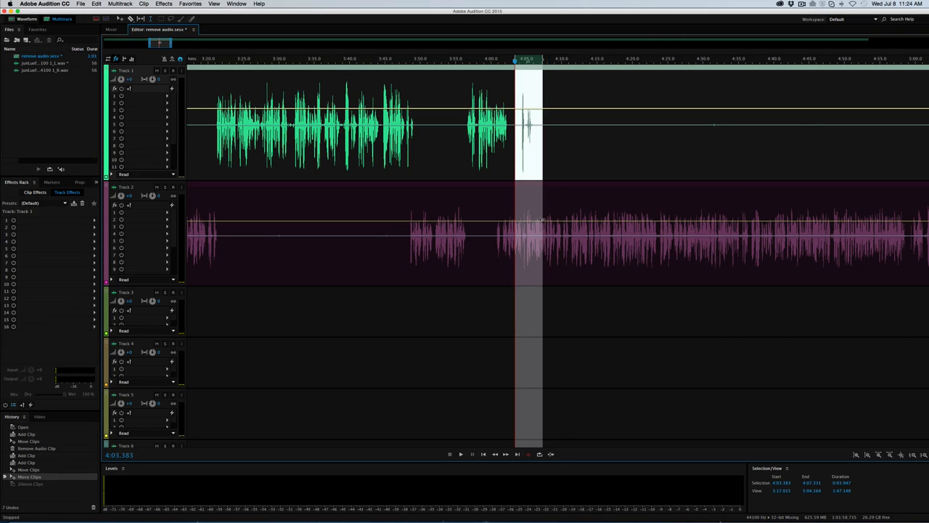
{"action": "mouse_move", "coordinate": [564, 208]}
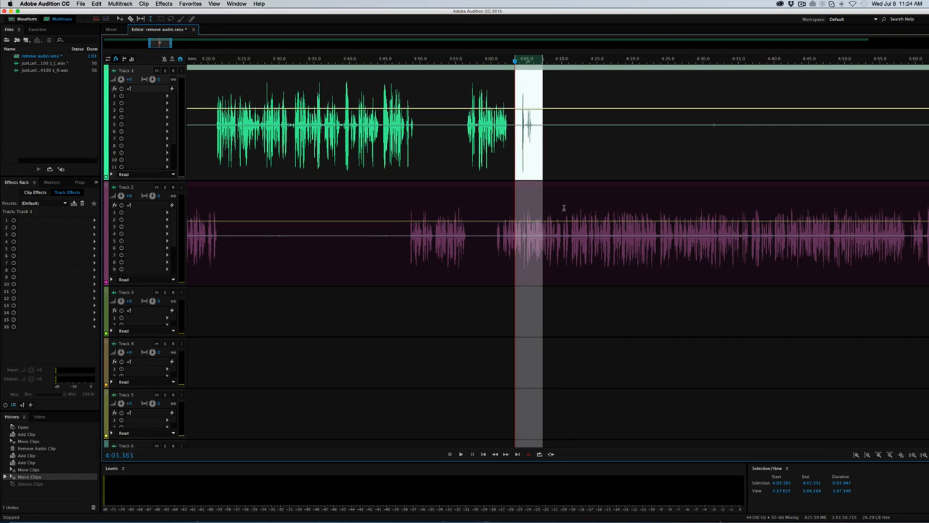
{"action": "mouse_move", "coordinate": [758, 138]}
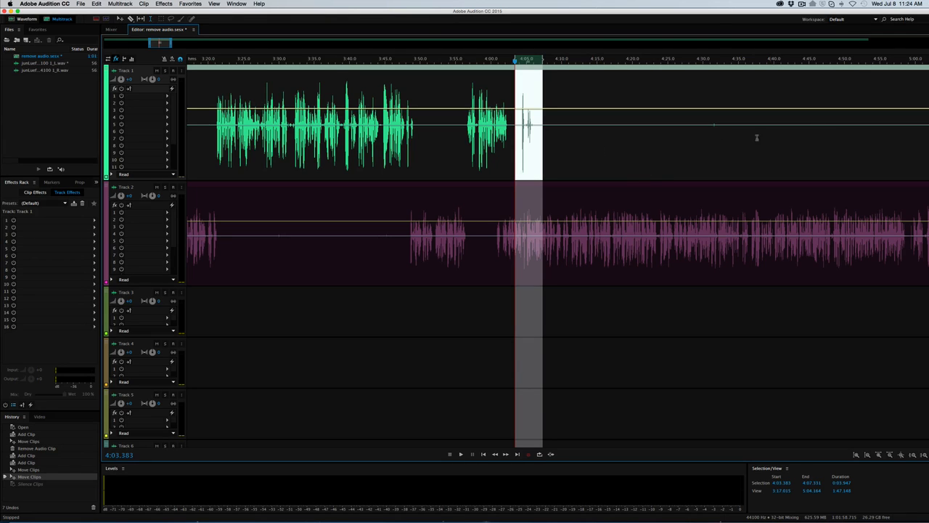
{"action": "mouse_move", "coordinate": [694, 164]}
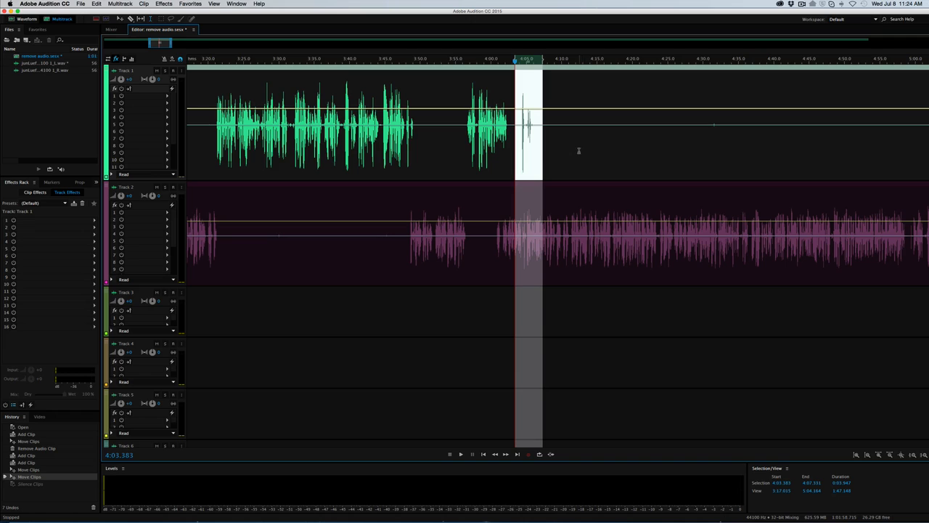
{"action": "mouse_move", "coordinate": [570, 168]}
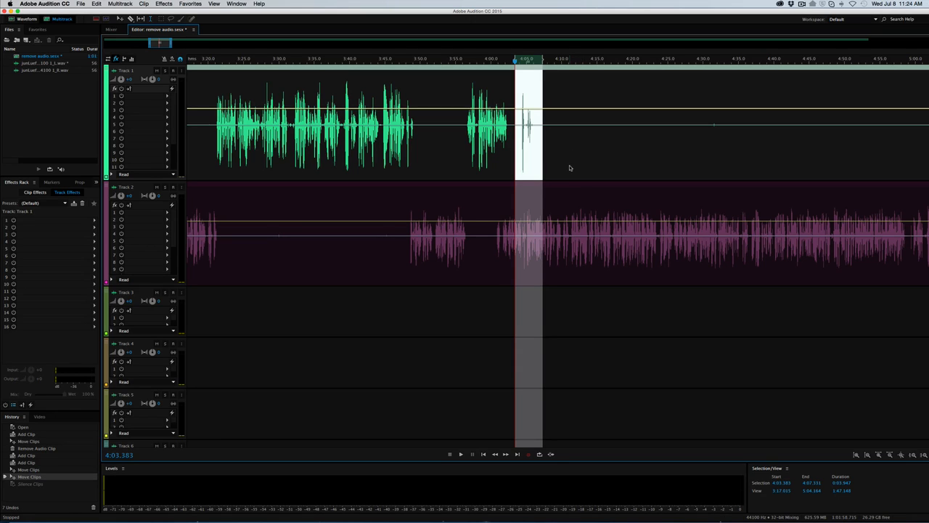